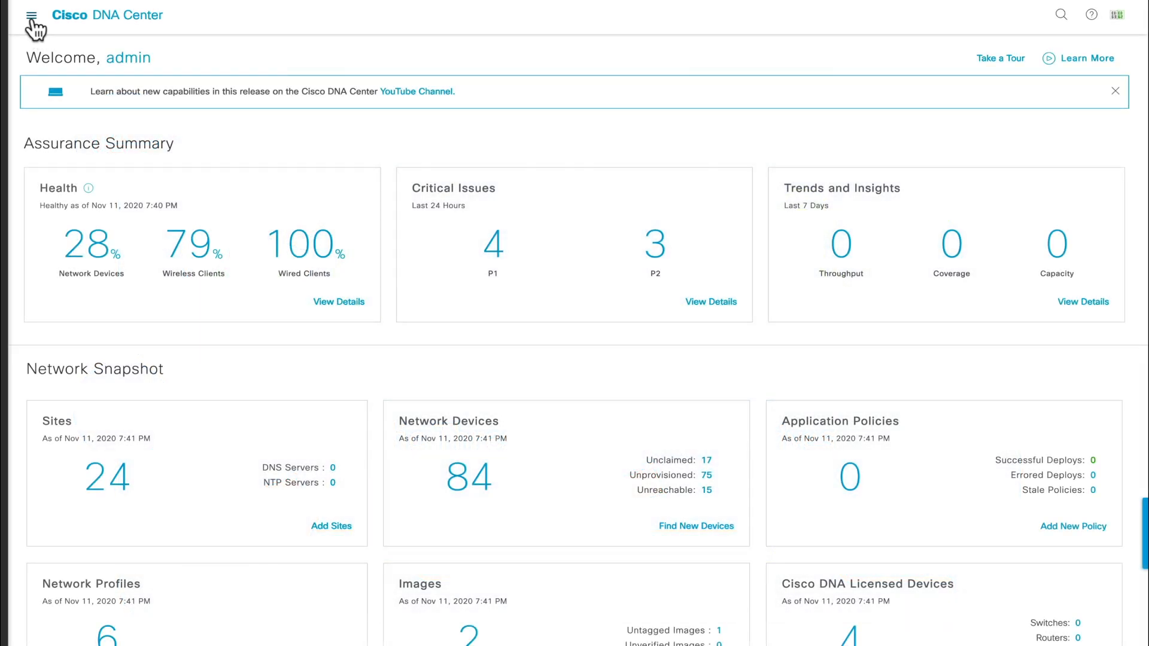
Reach the Assurance Issues dashboard from the main navigation menu.
click(31, 14)
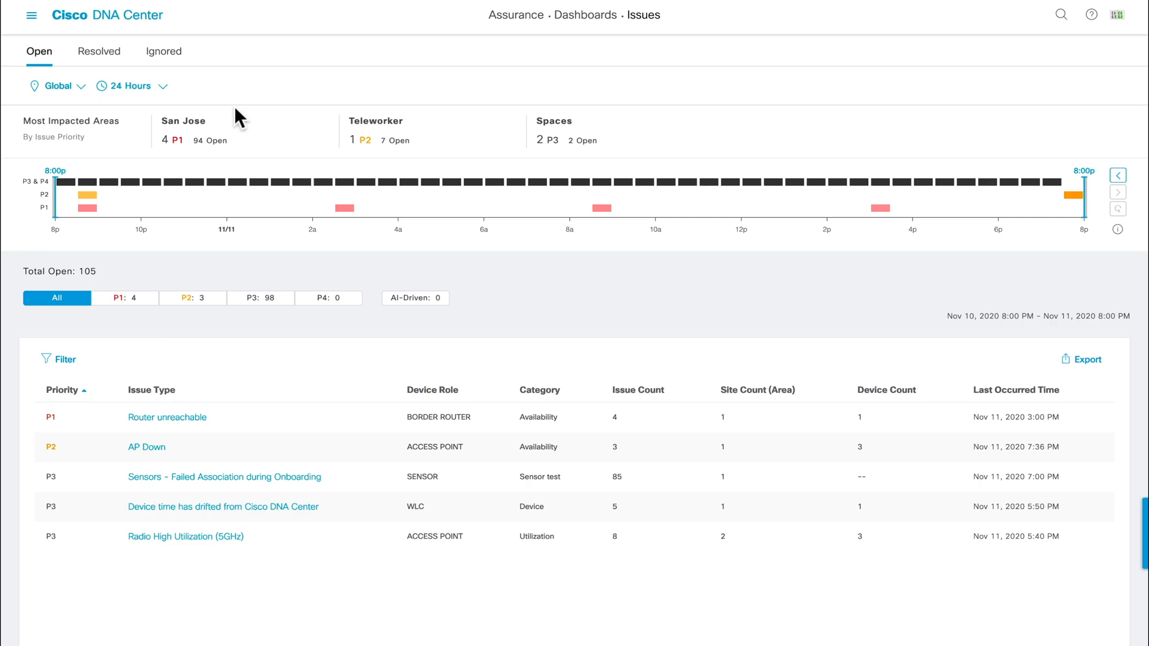
mouse_move(1117, 170)
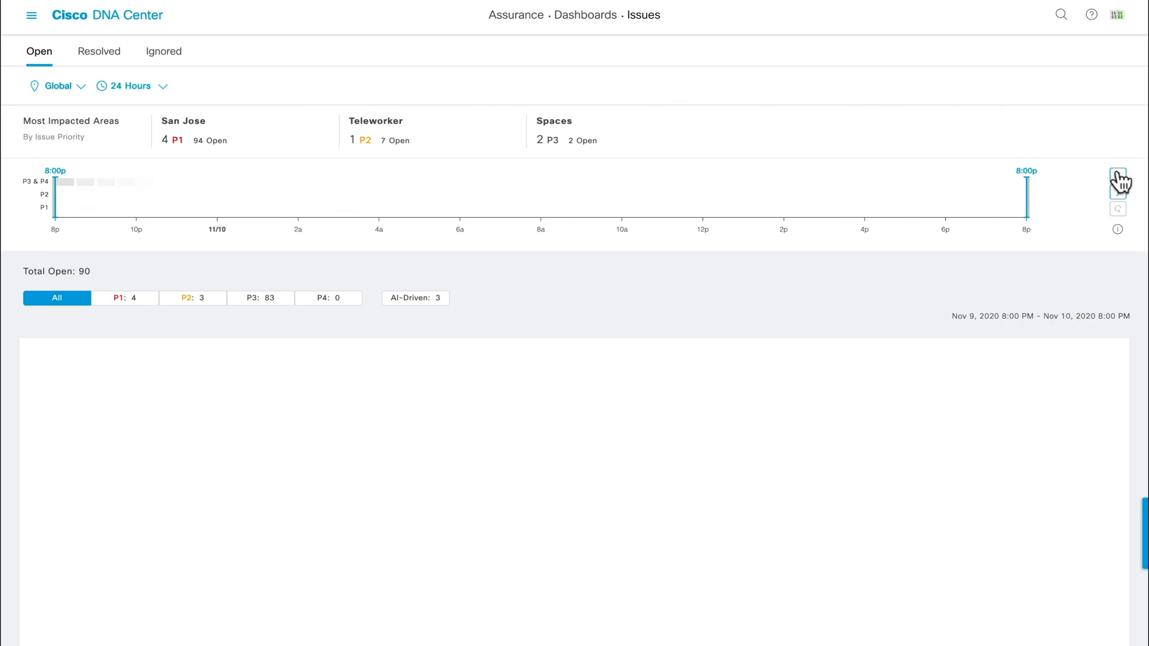
Step back one day, filter to the 3 AI-driven issues and choose 'Excessive failures to connect'.
click(1117, 182)
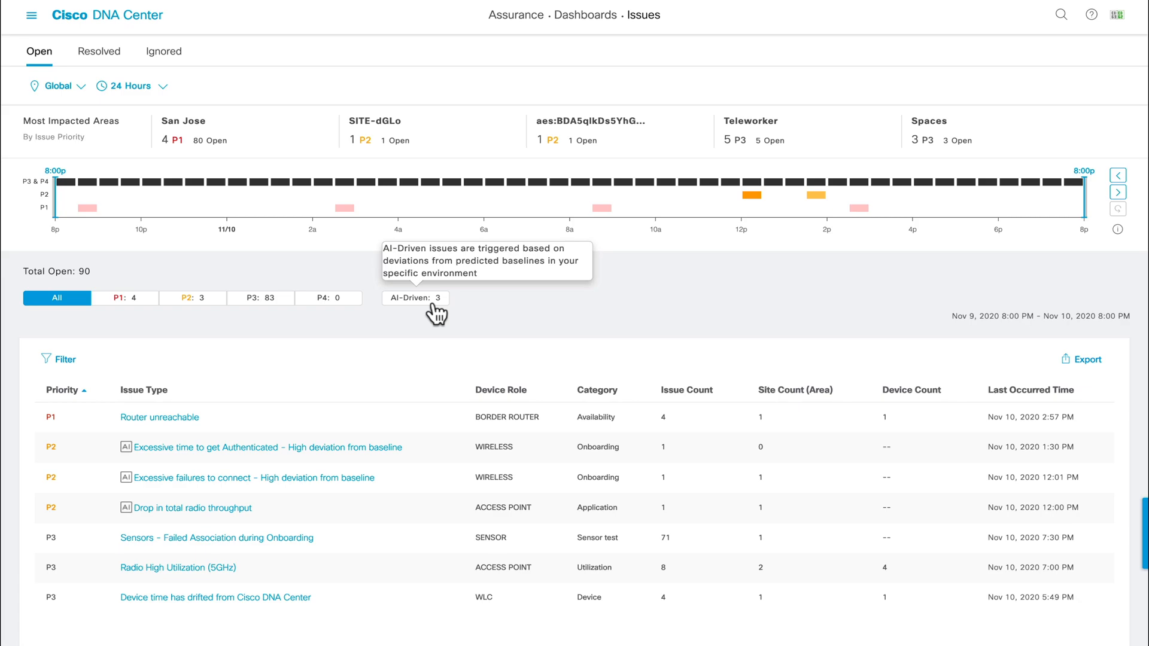
click(415, 298)
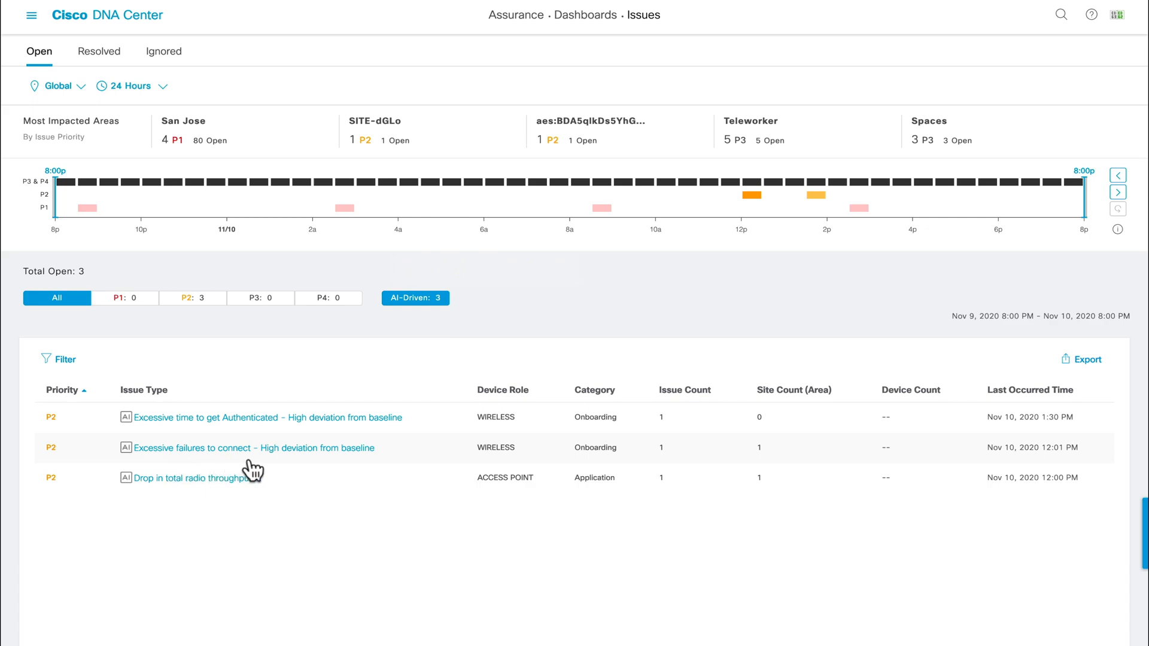
mouse_move(376, 470)
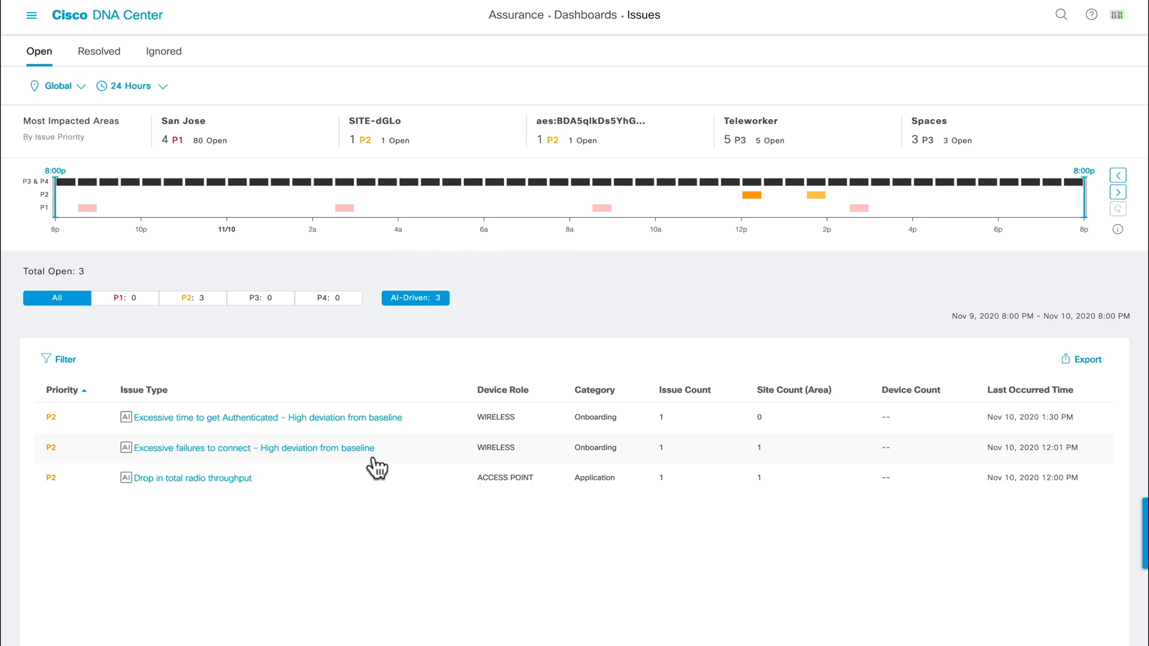
click(253, 448)
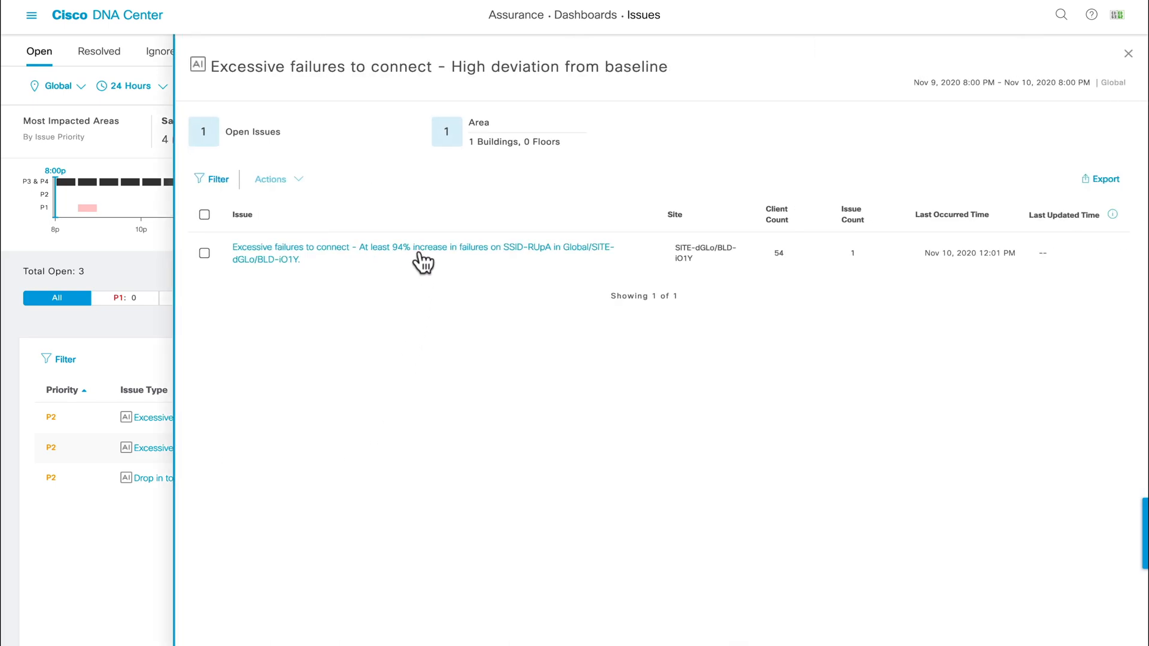
View the issue instance reporting the 94% failure increase on SSID-RUpA.
click(423, 246)
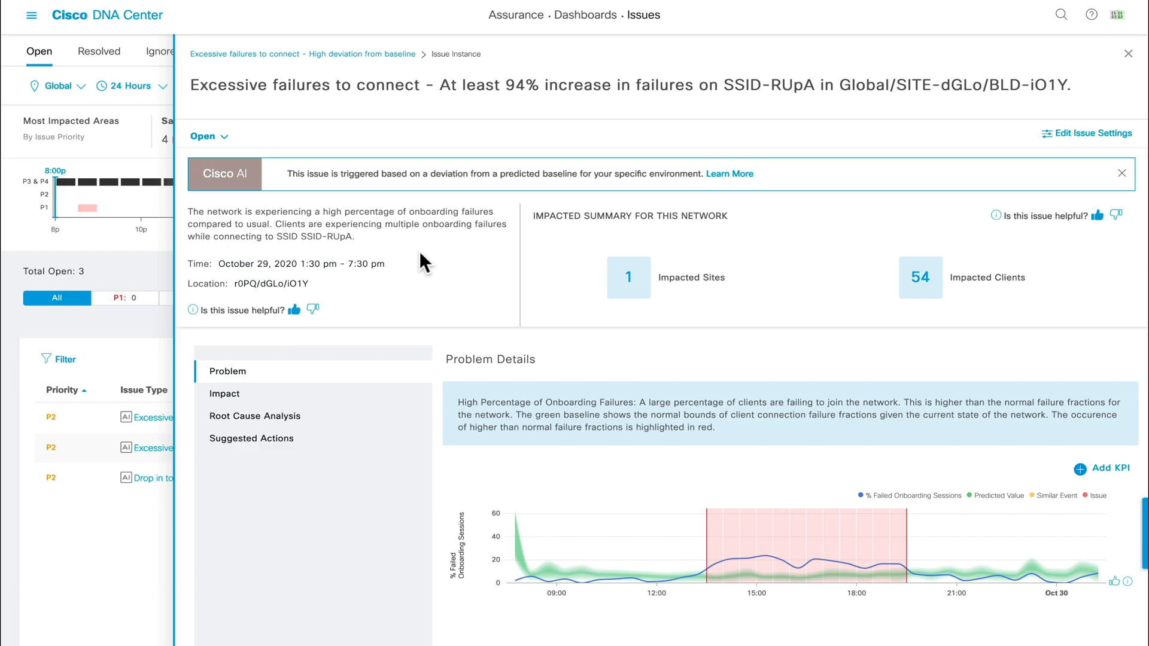
mouse_move(558, 260)
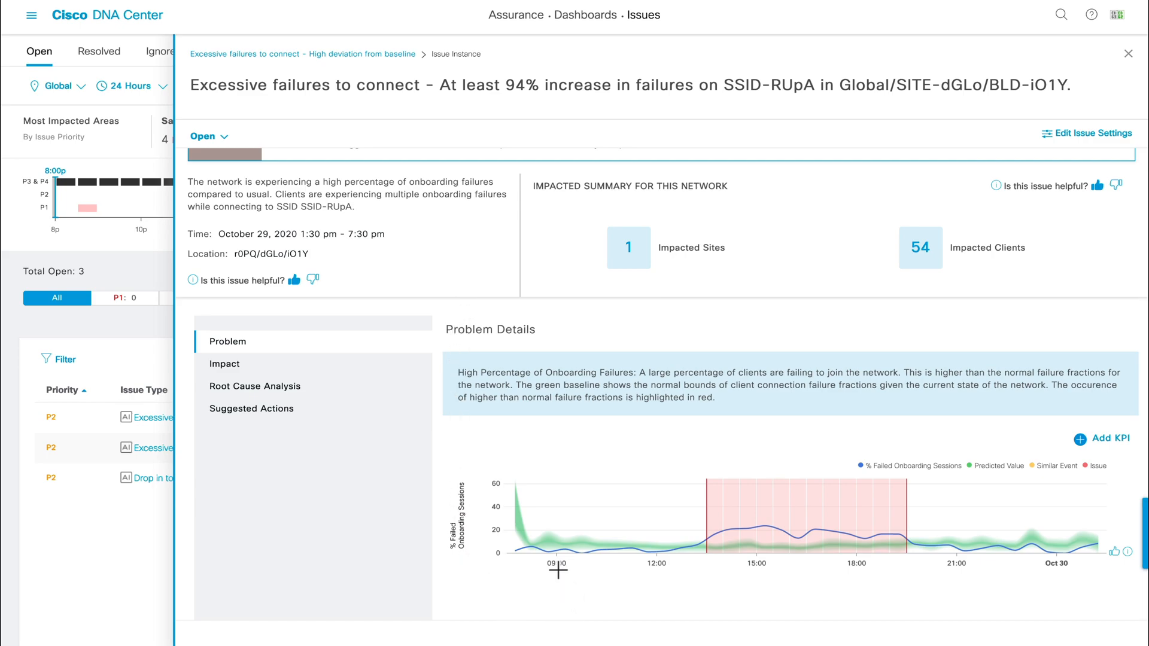
mouse_move(458, 560)
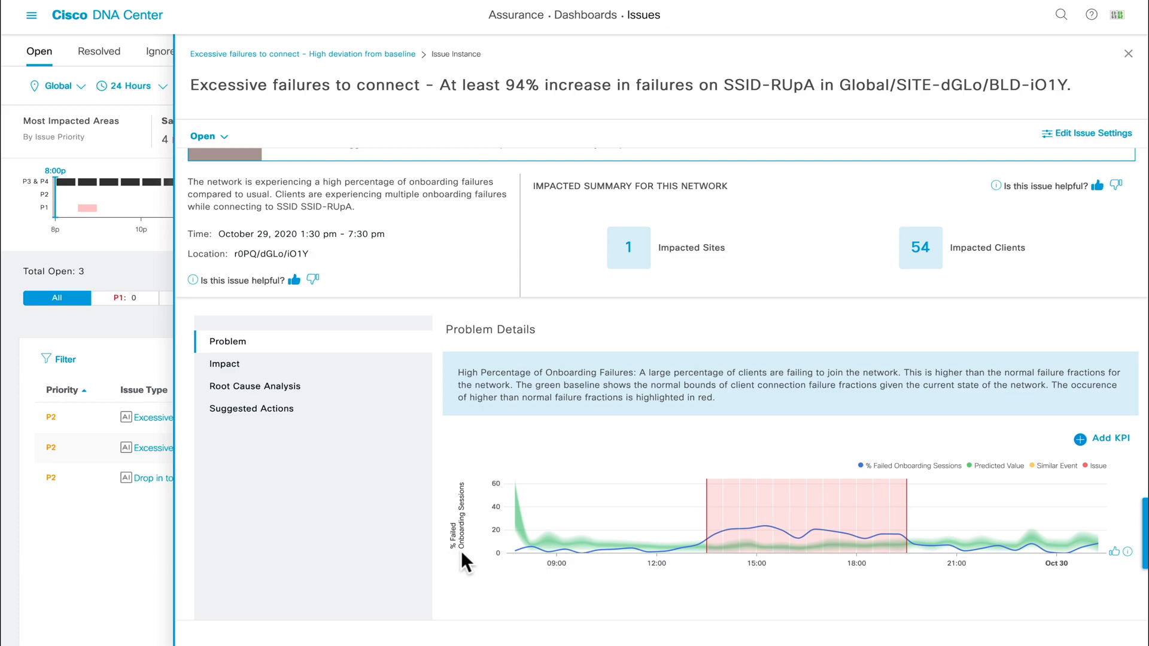
mouse_move(505, 555)
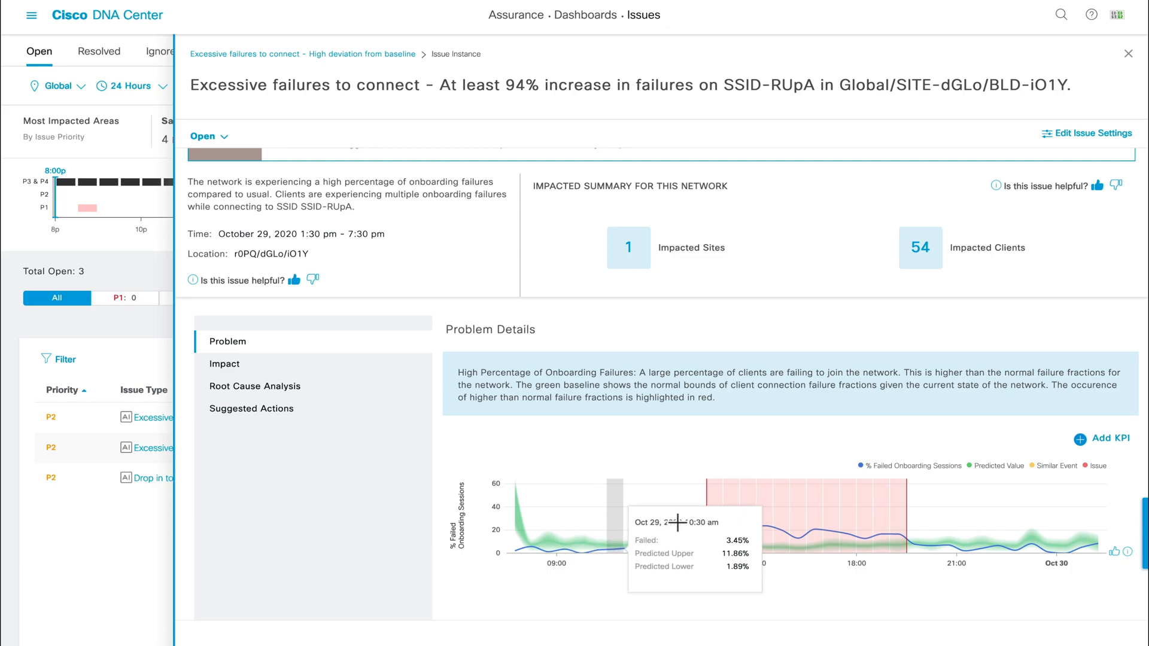
mouse_move(718, 509)
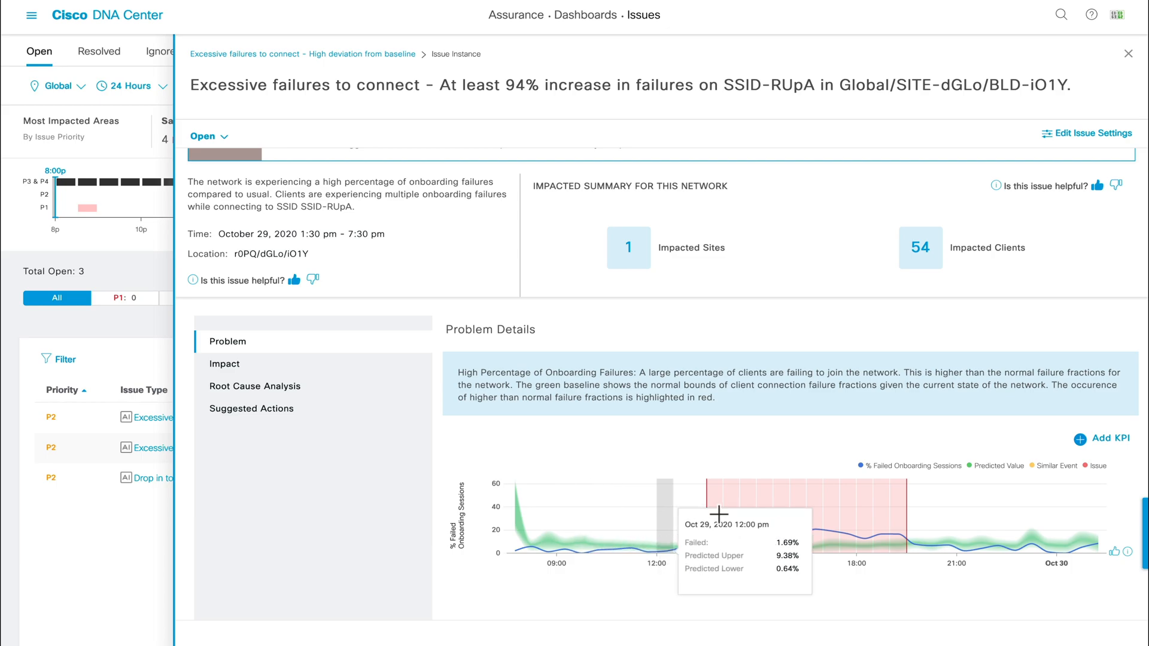
mouse_move(726, 511)
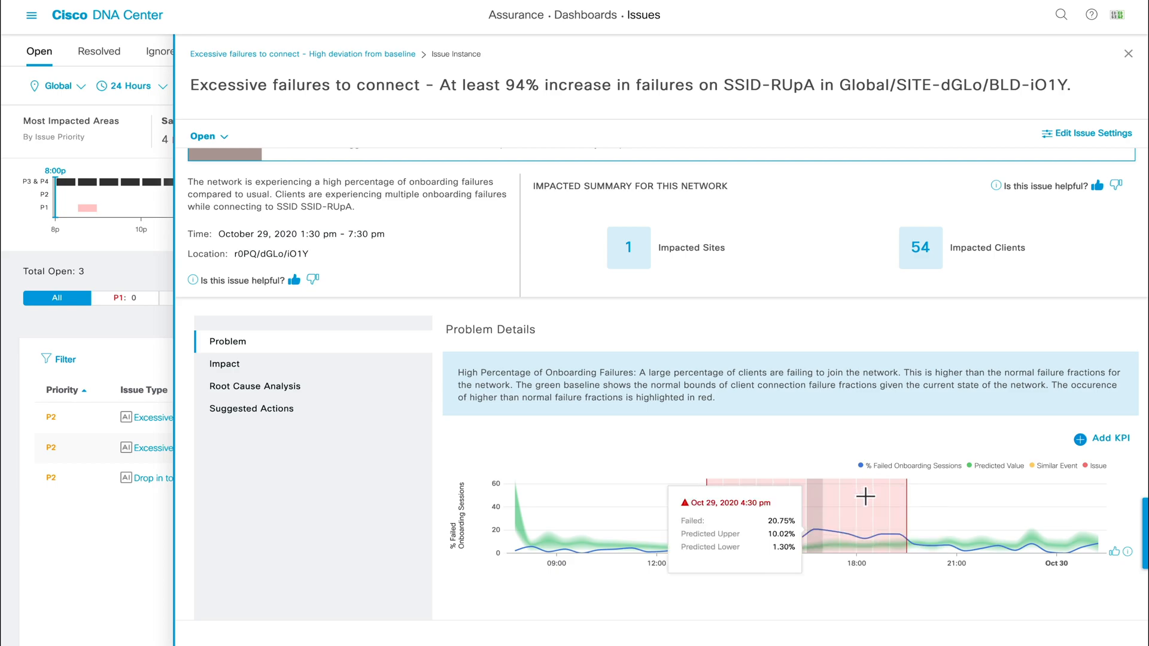
mouse_move(883, 497)
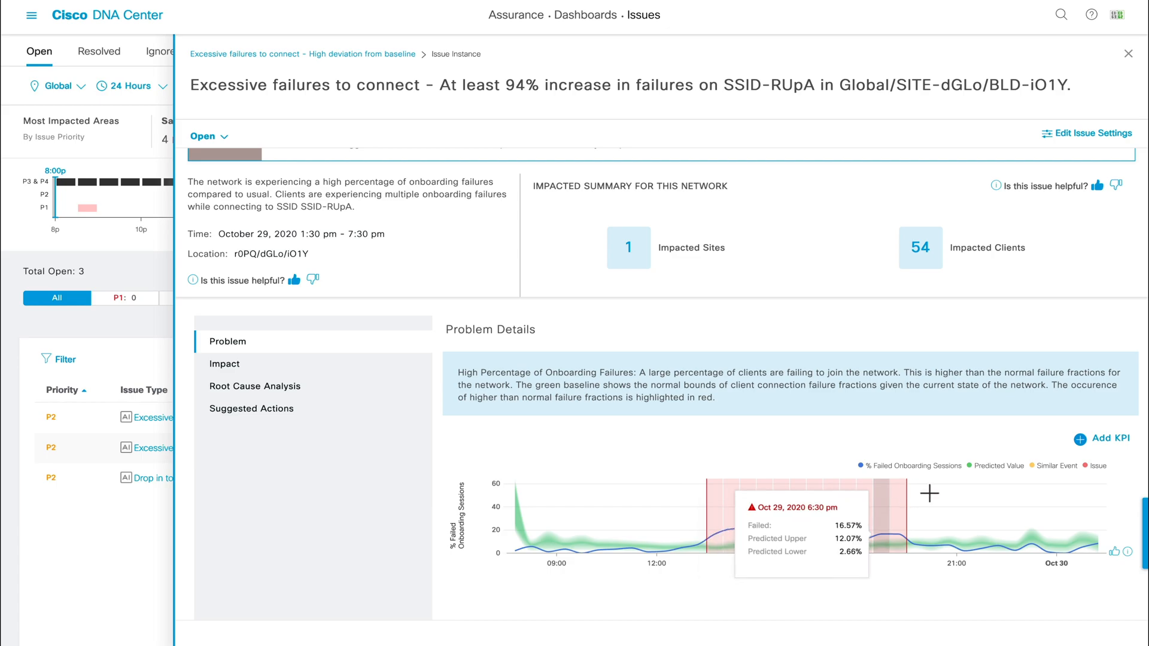
click(225, 364)
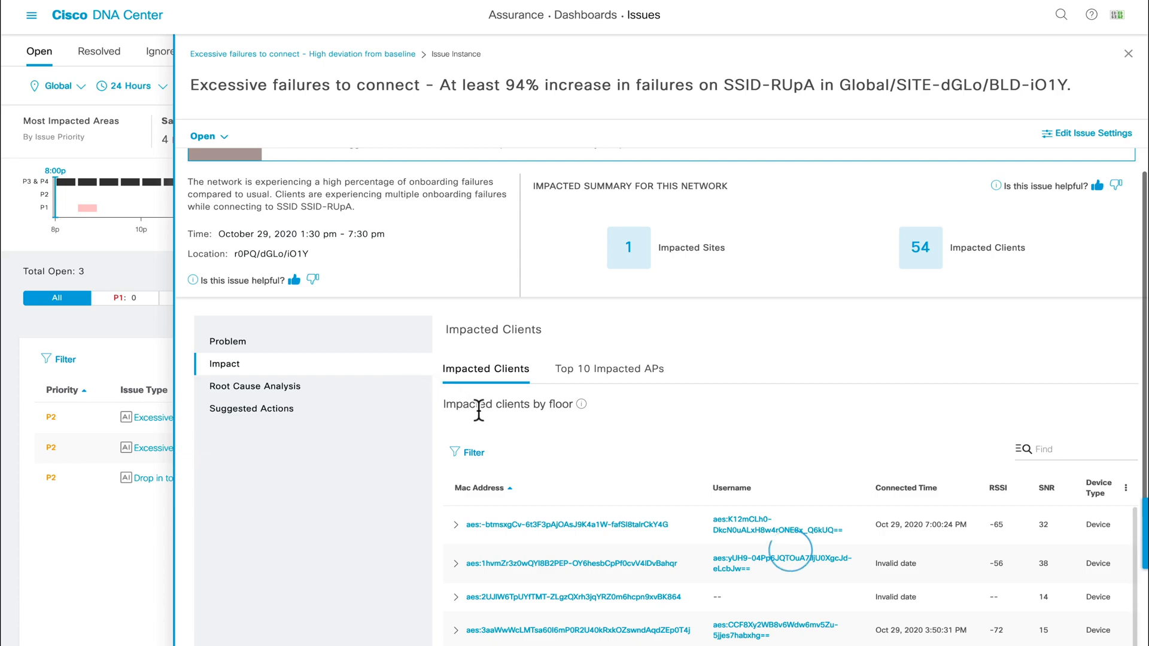
Scroll through the impacted-clients floor chart and the client connection table.
scroll(down, 3)
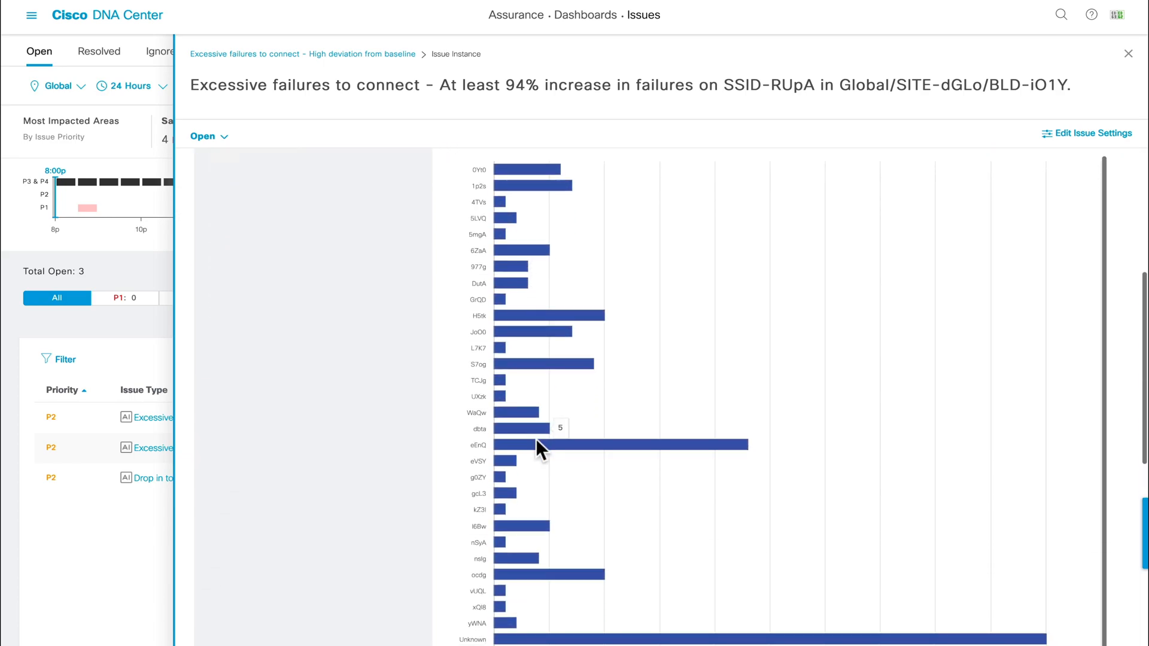
scroll(down, 3)
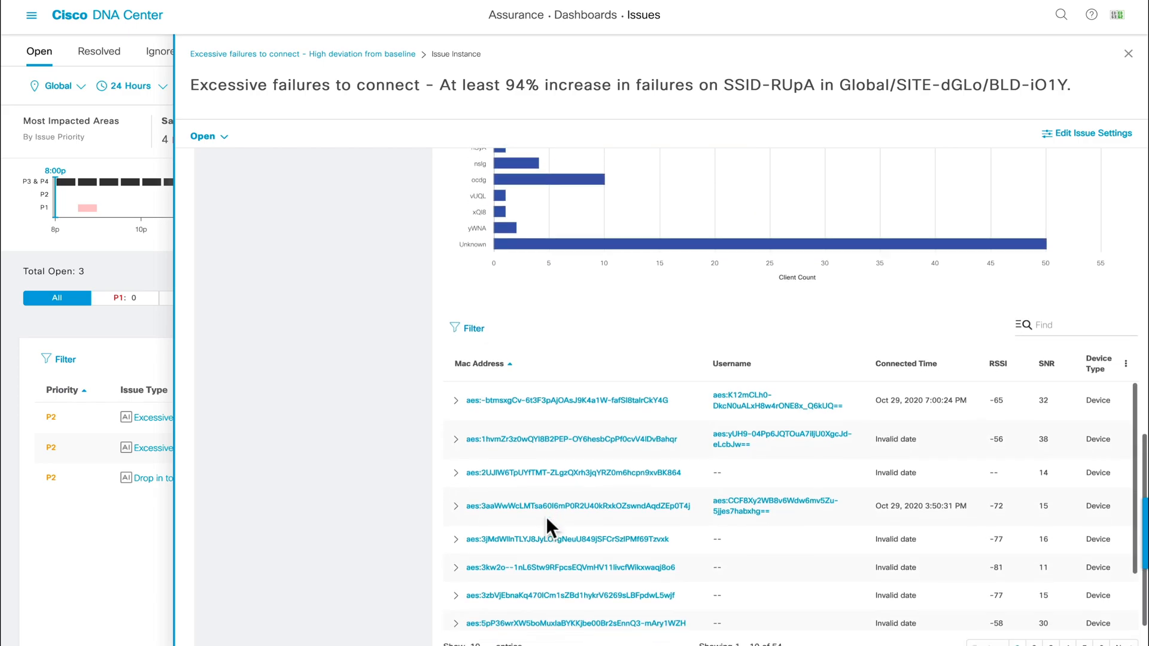
scroll(down, 3)
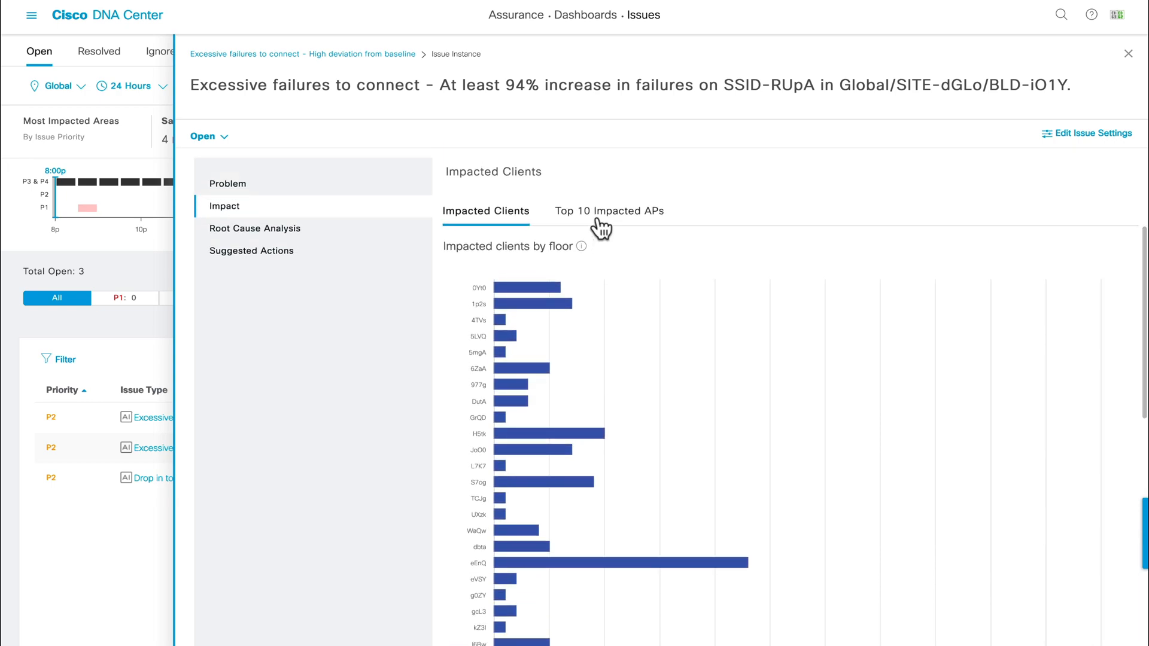
List the top 10 impacted APs with their failed onboarding rates and client counts.
click(608, 210)
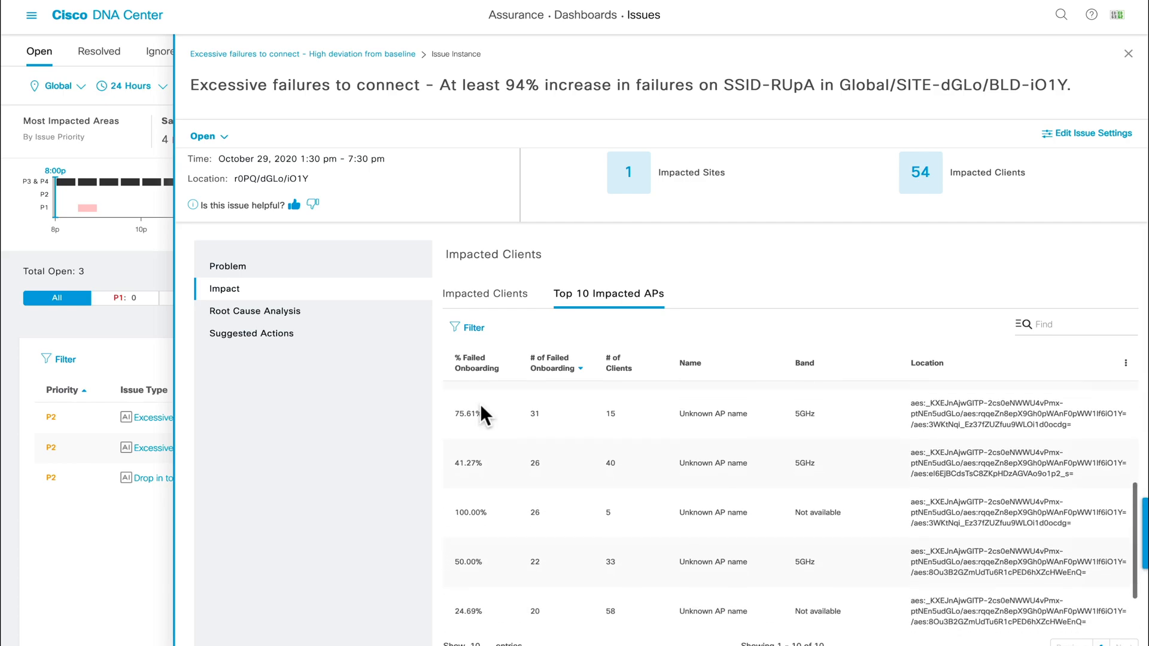
scroll(down, 3)
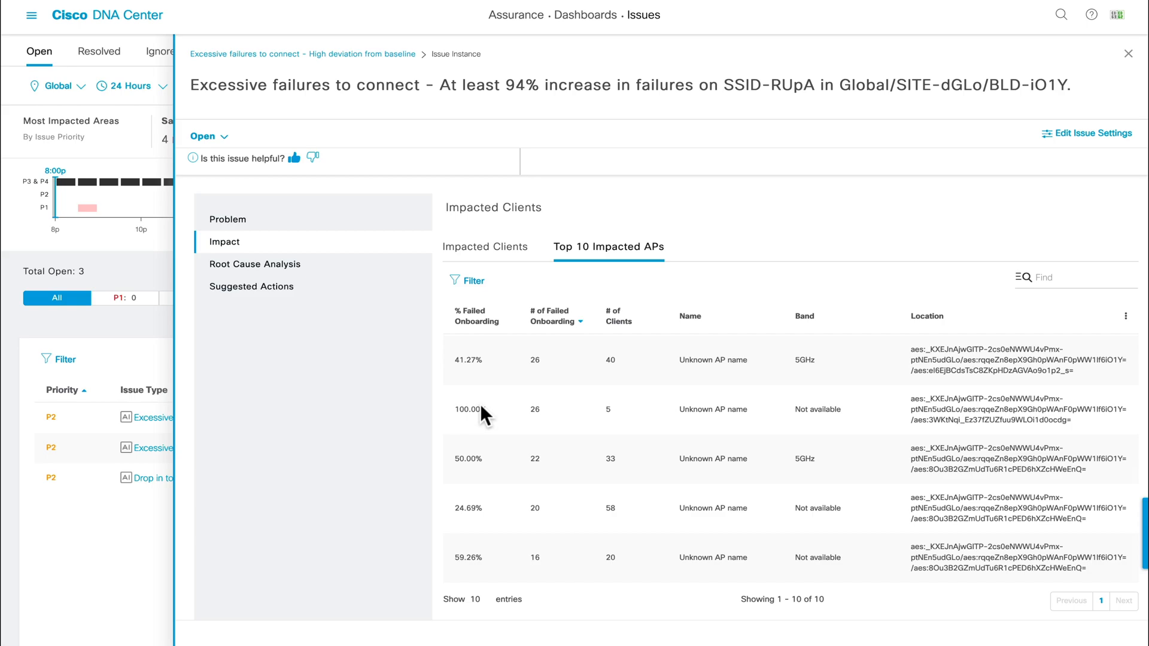
mouse_move(447, 352)
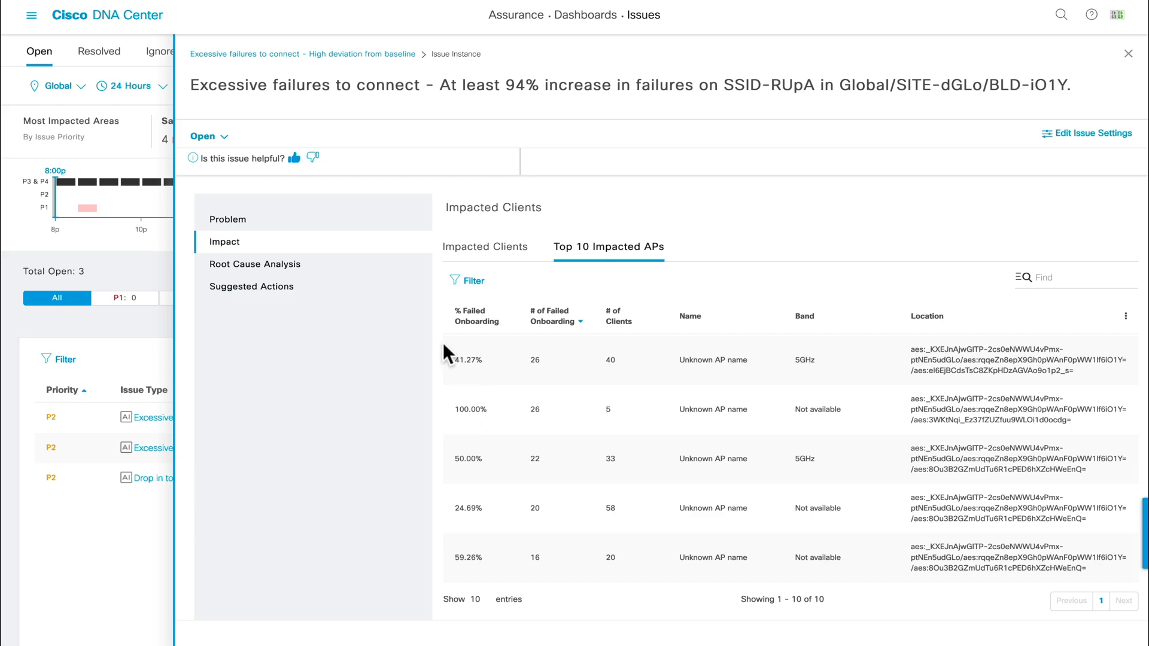
mouse_move(414, 272)
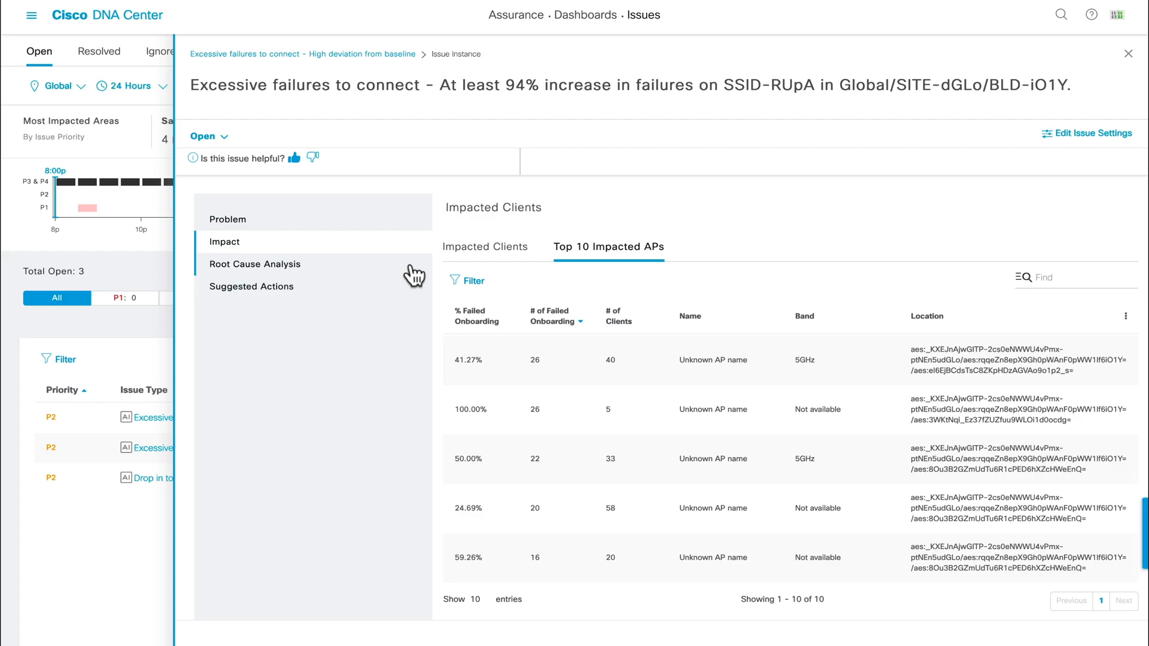
Show the Network Causes charts pairing AAA authentication failures with failed onboarding sessions.
click(255, 263)
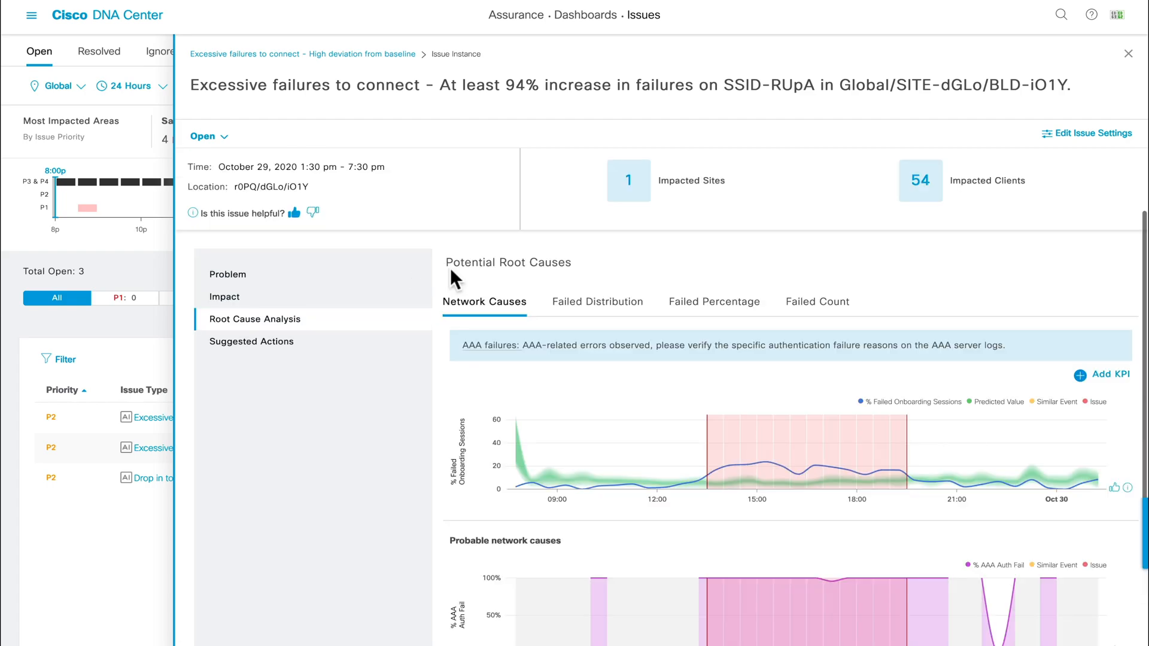
scroll(down, 3)
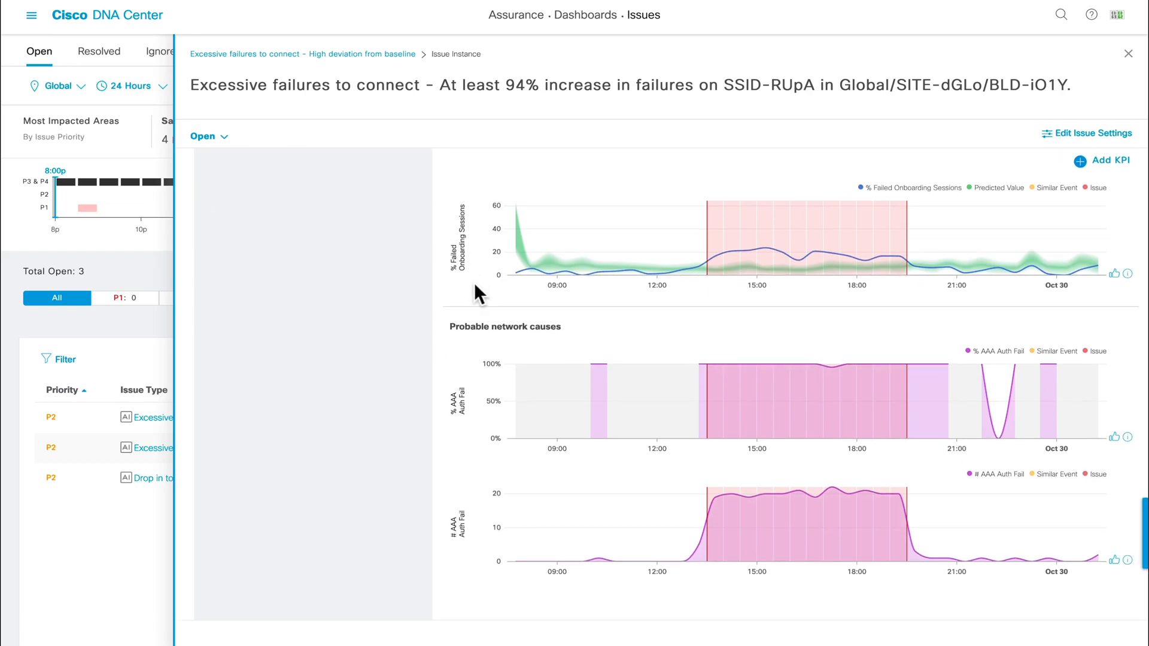
mouse_move(480, 406)
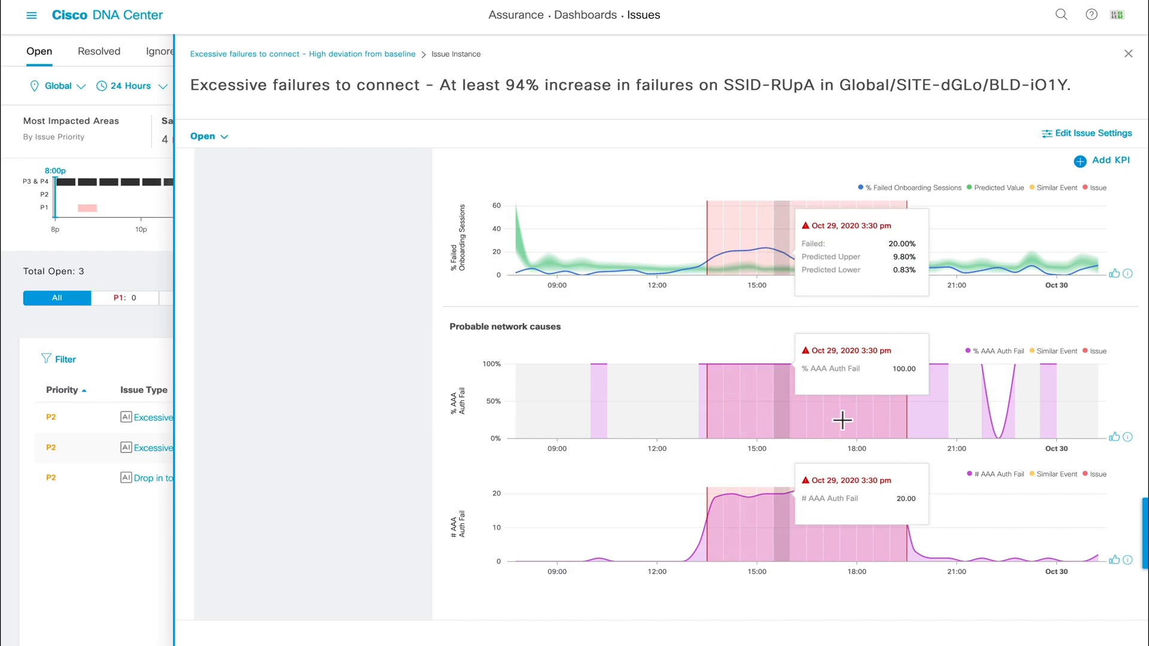
mouse_move(864, 417)
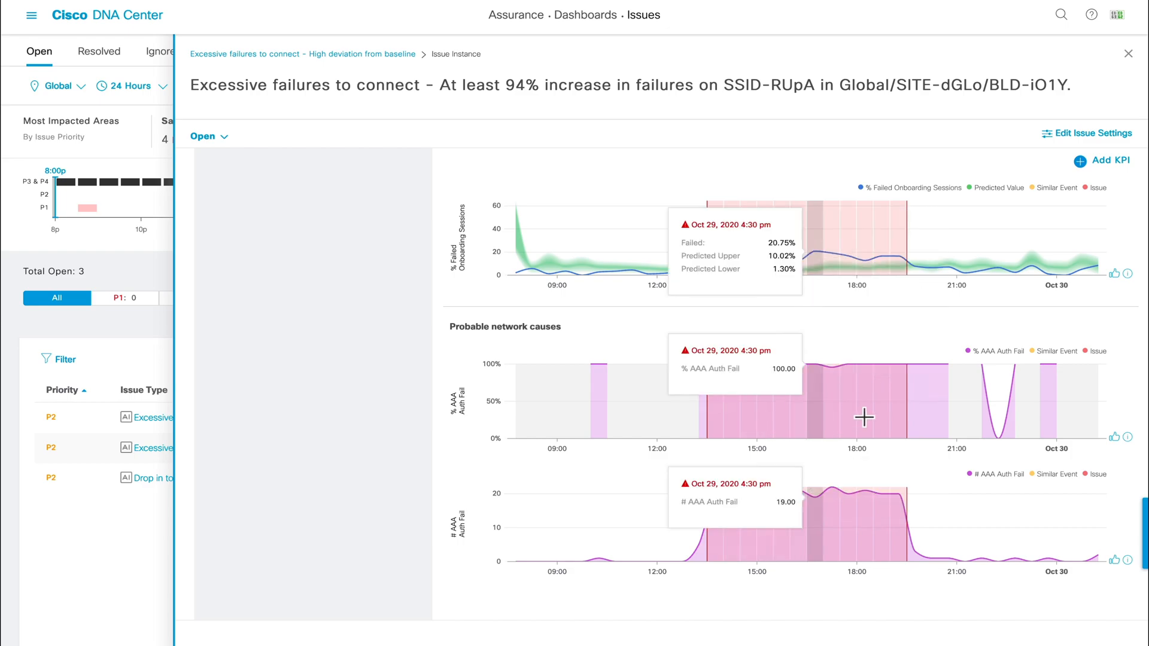
mouse_move(882, 413)
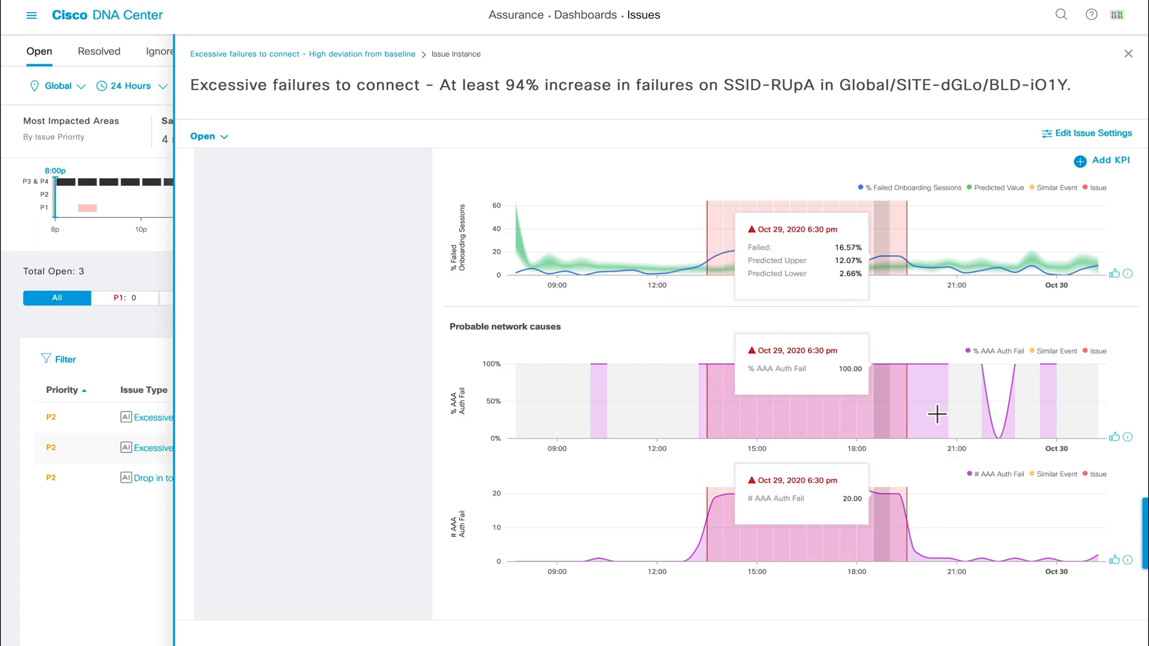
mouse_move(971, 410)
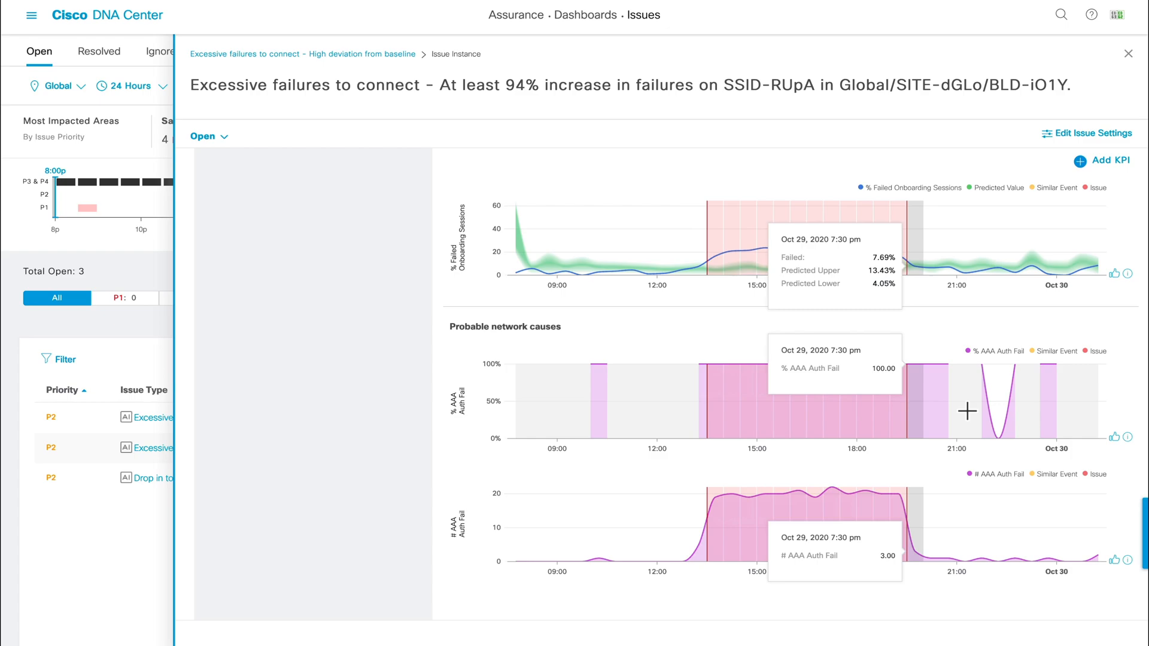
mouse_move(988, 404)
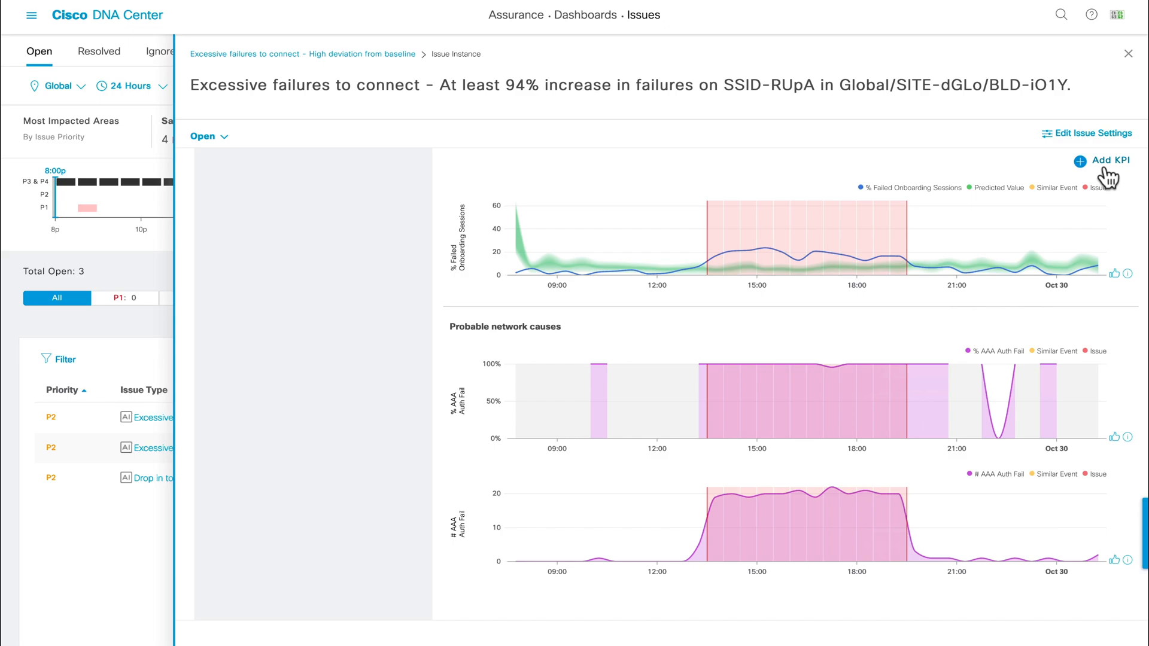
click(1108, 159)
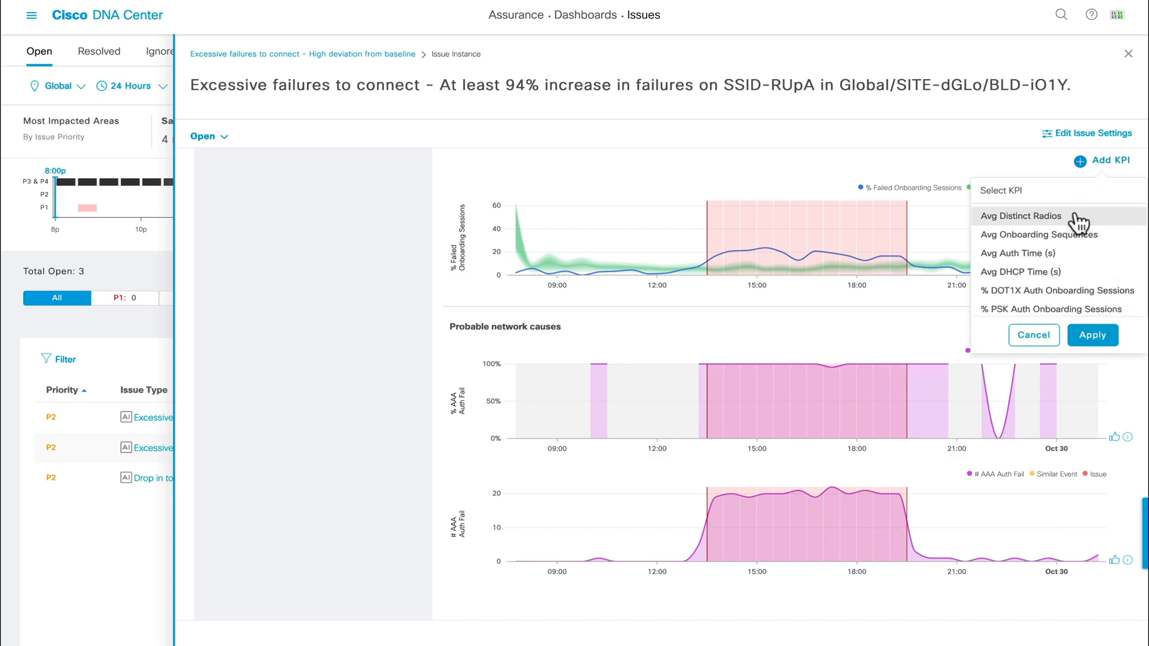
scroll(down, 3)
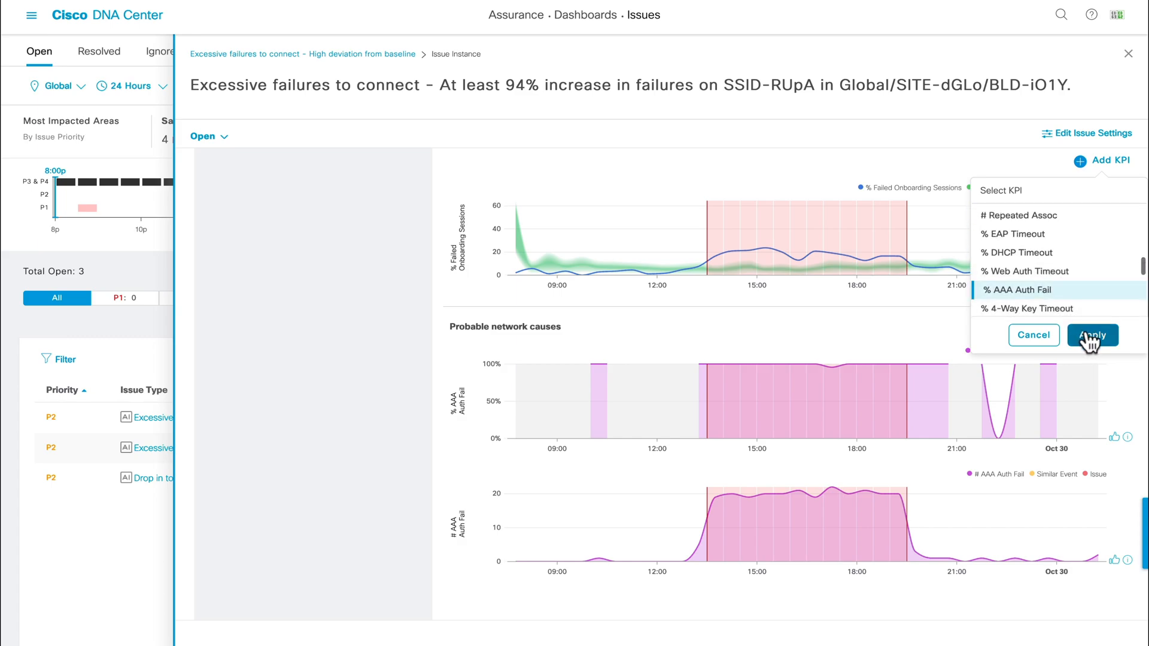
click(1092, 335)
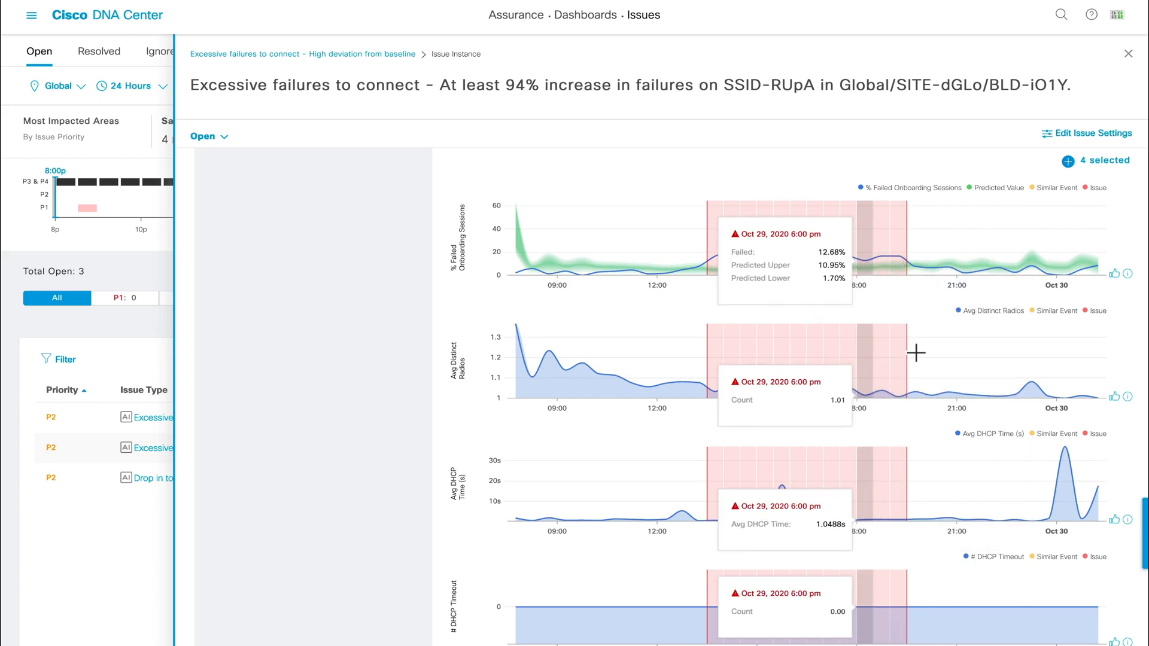
mouse_move(885, 353)
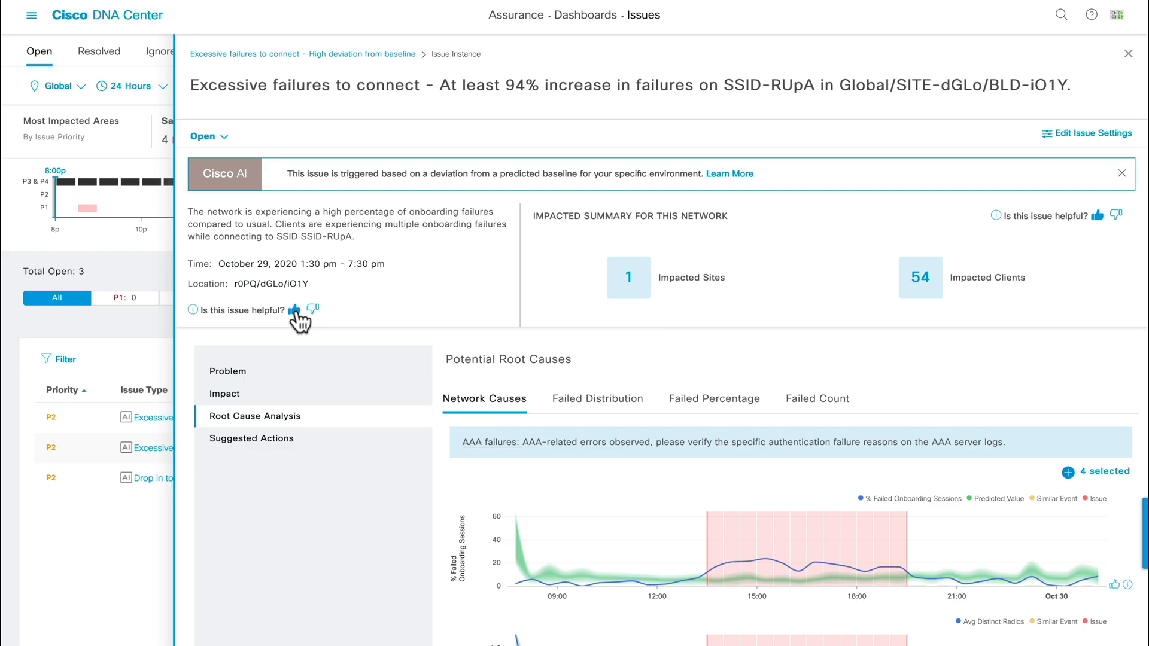
Send thumbs-up feedback that the issue is helpful and return to the root-cause charts.
click(295, 311)
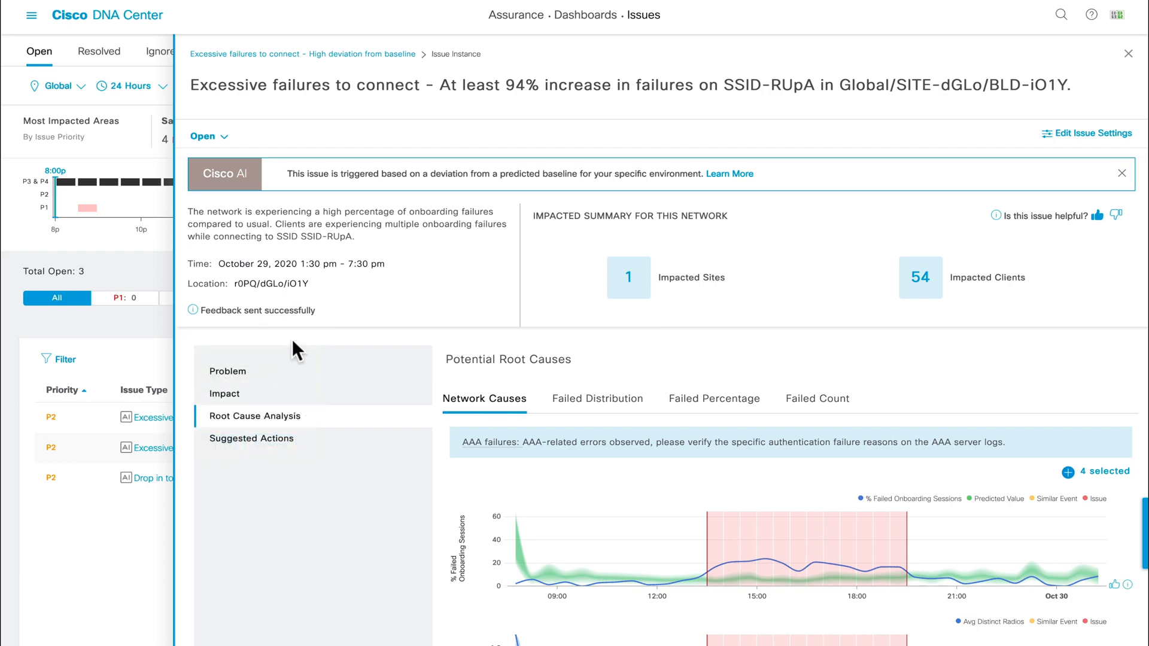
mouse_move(304, 330)
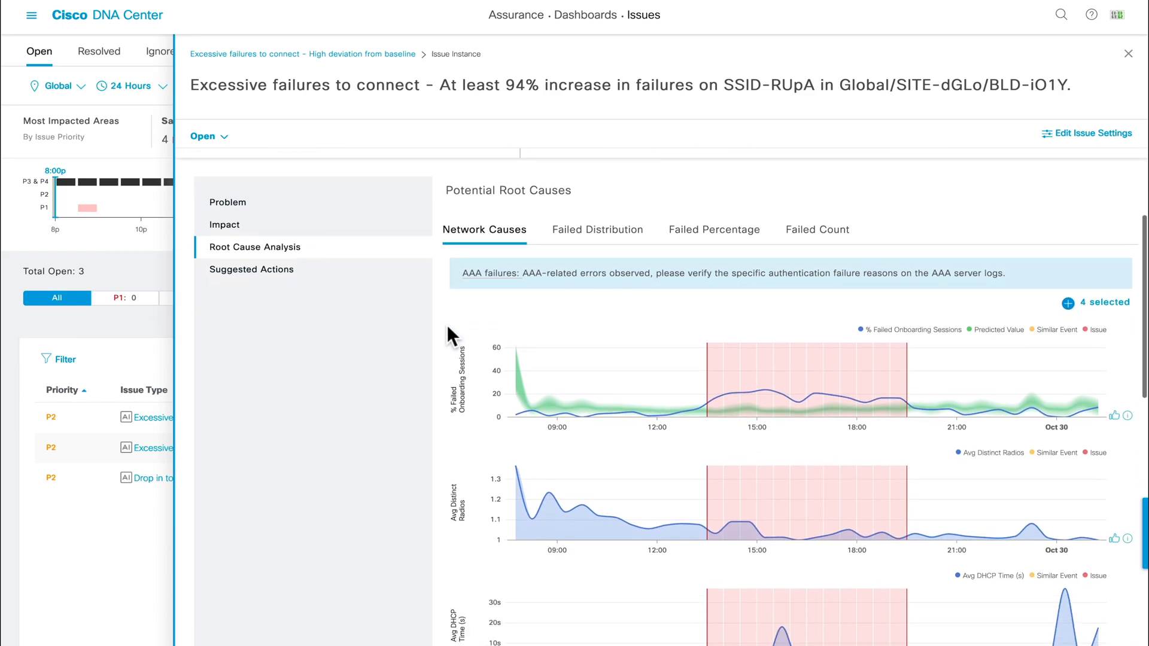
scroll(down, 3)
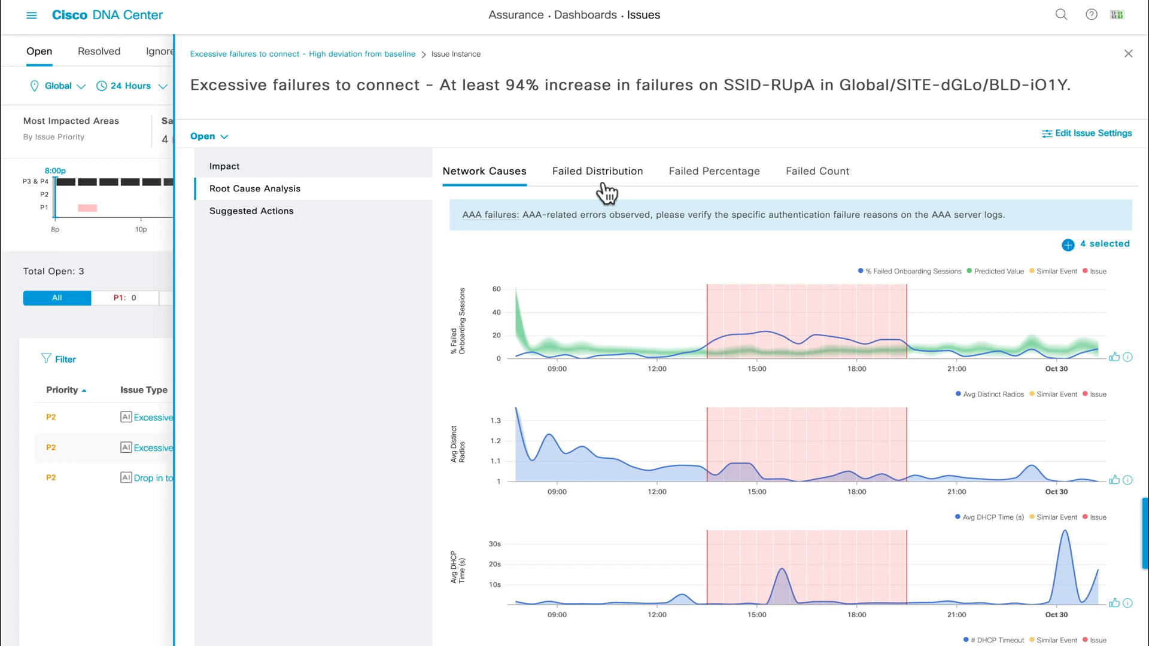
View the Failed Distribution breakdown and inspect the radio failing 20.83% of onboardings.
click(597, 171)
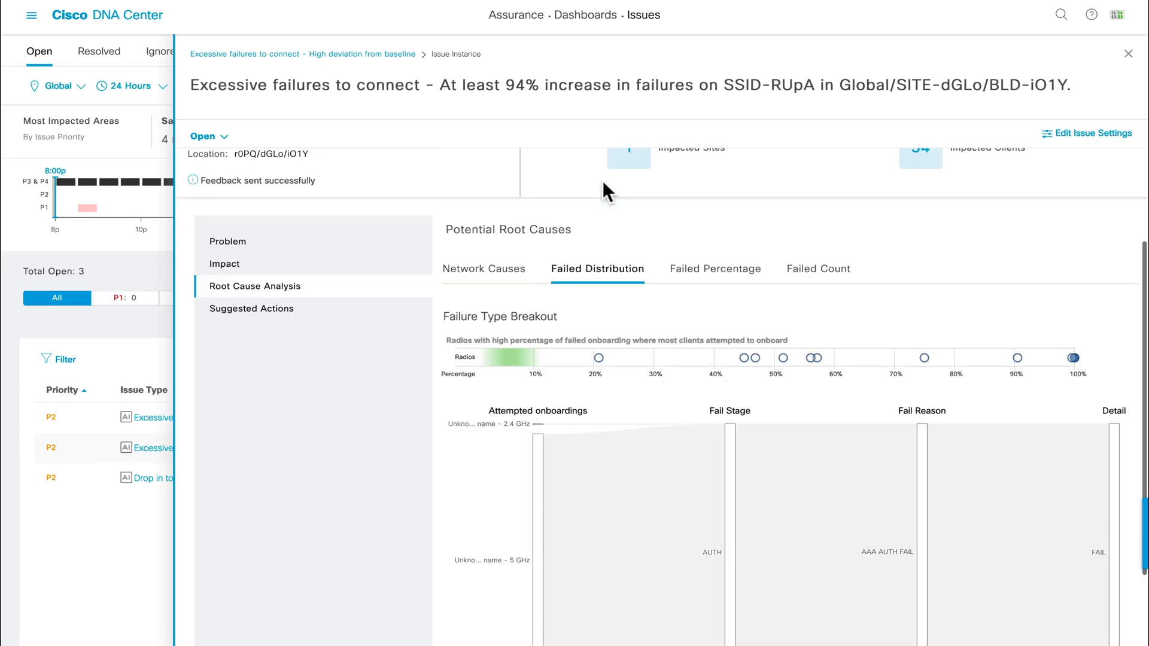
scroll(down, 3)
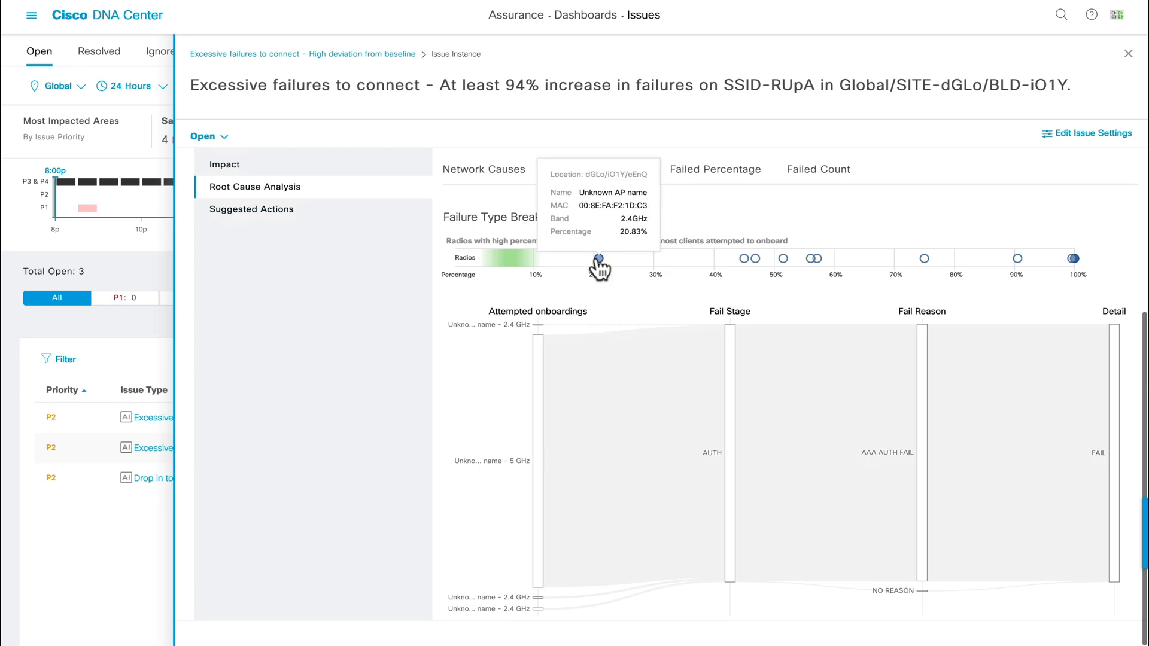
click(596, 169)
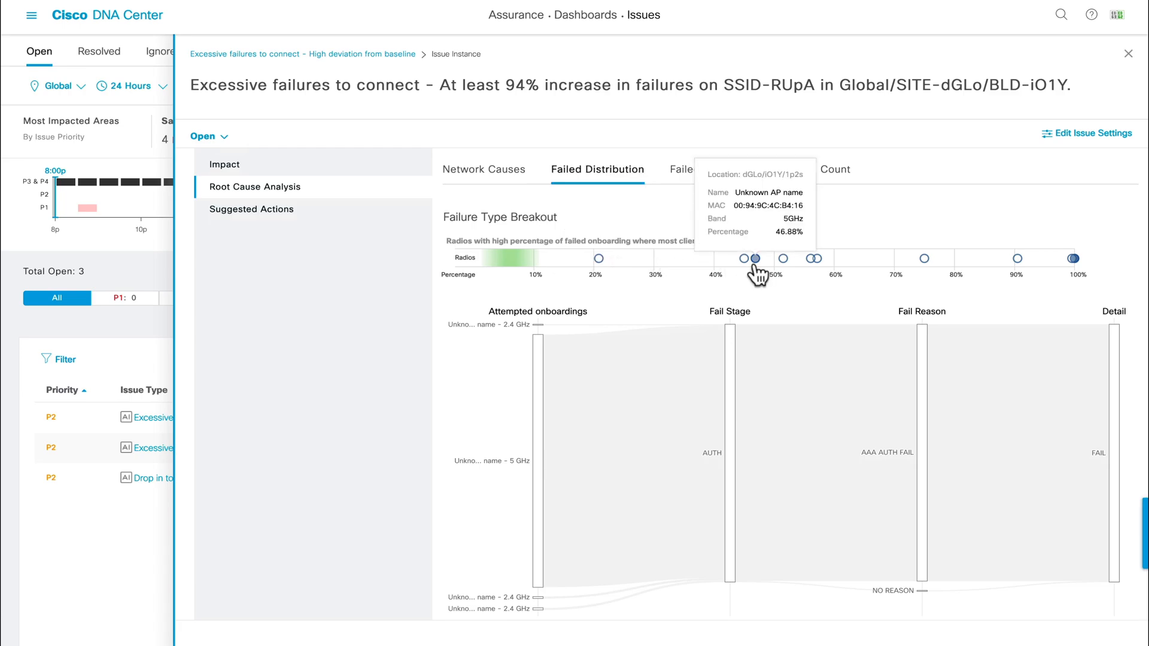
mouse_move(804, 273)
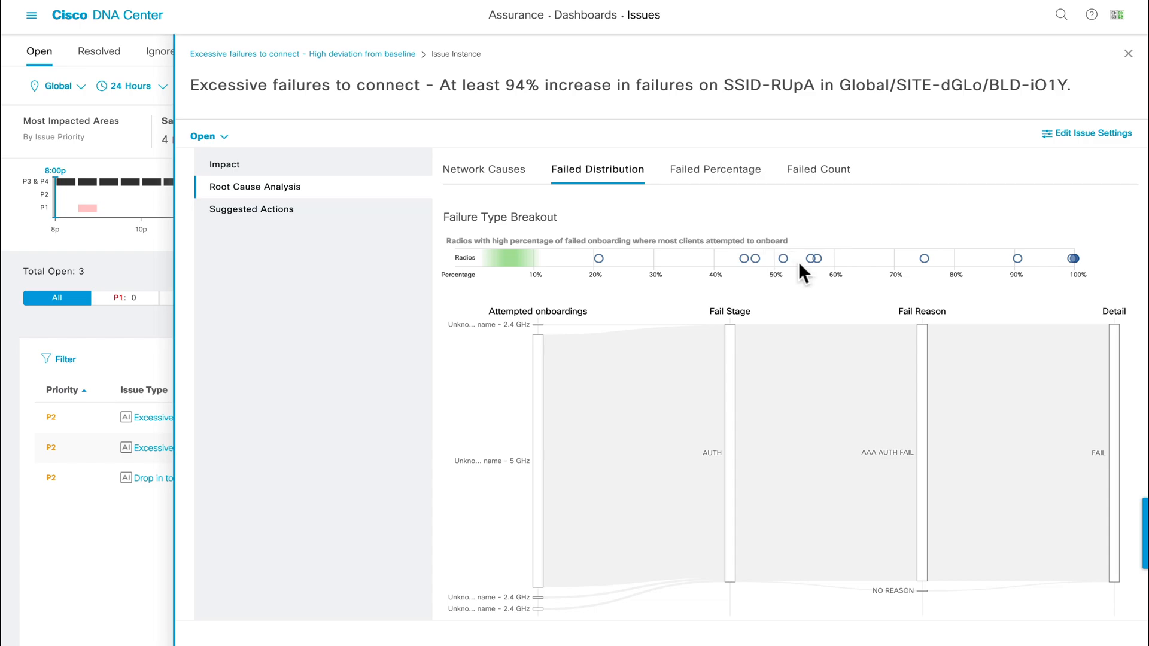
mouse_move(808, 258)
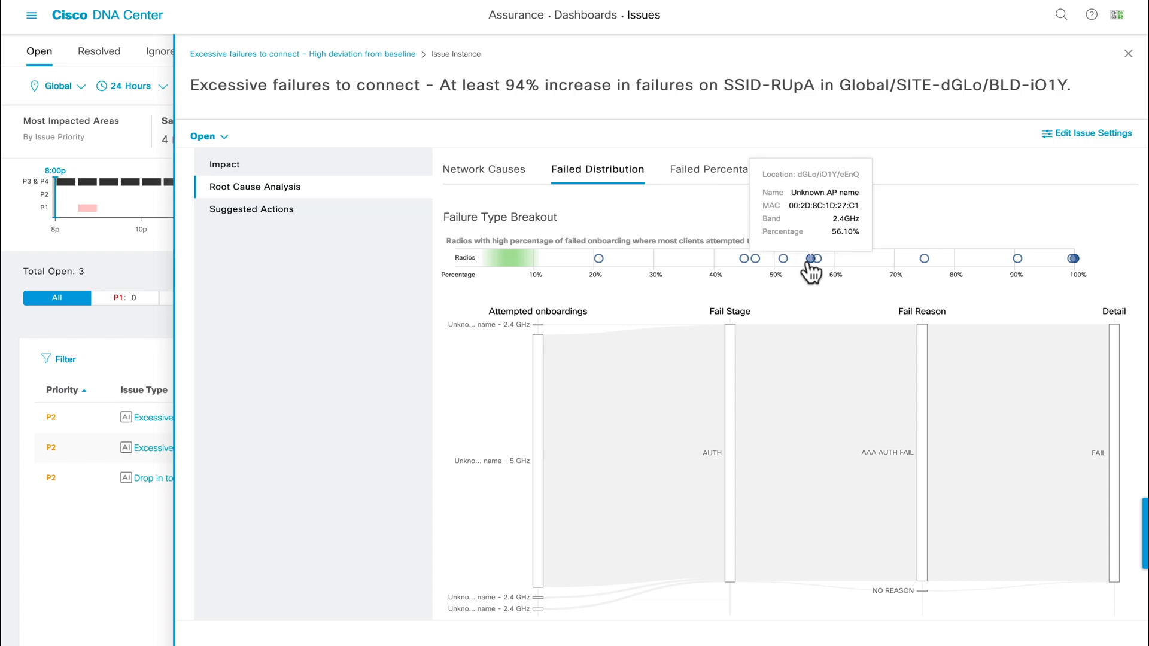
mouse_move(869, 273)
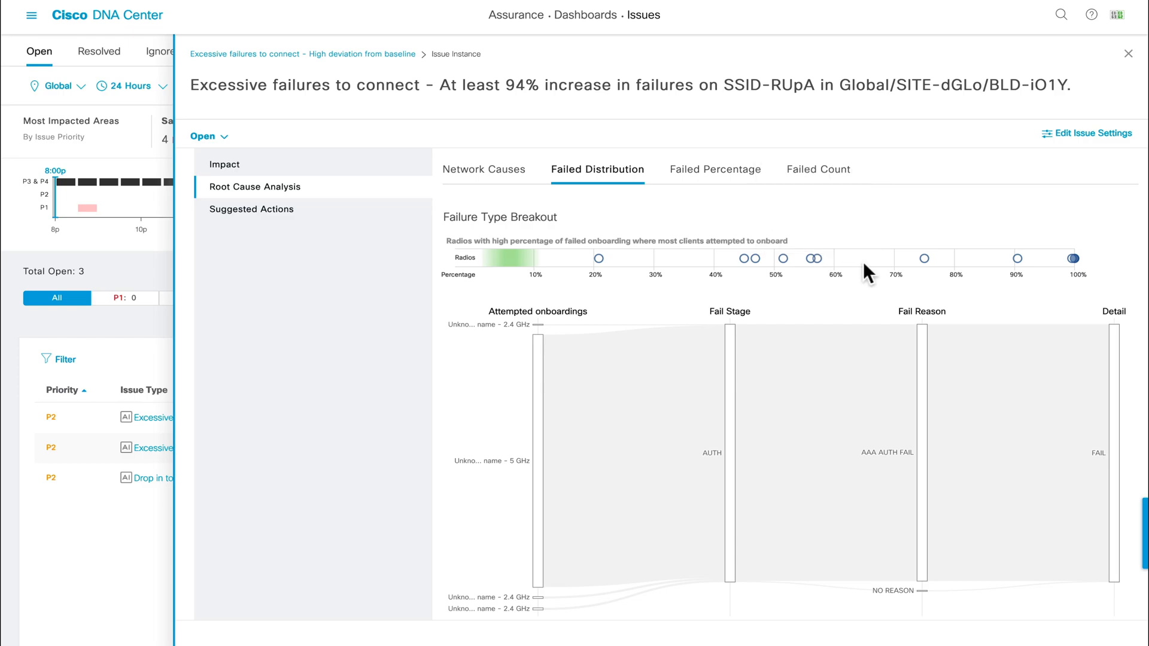
mouse_move(1007, 272)
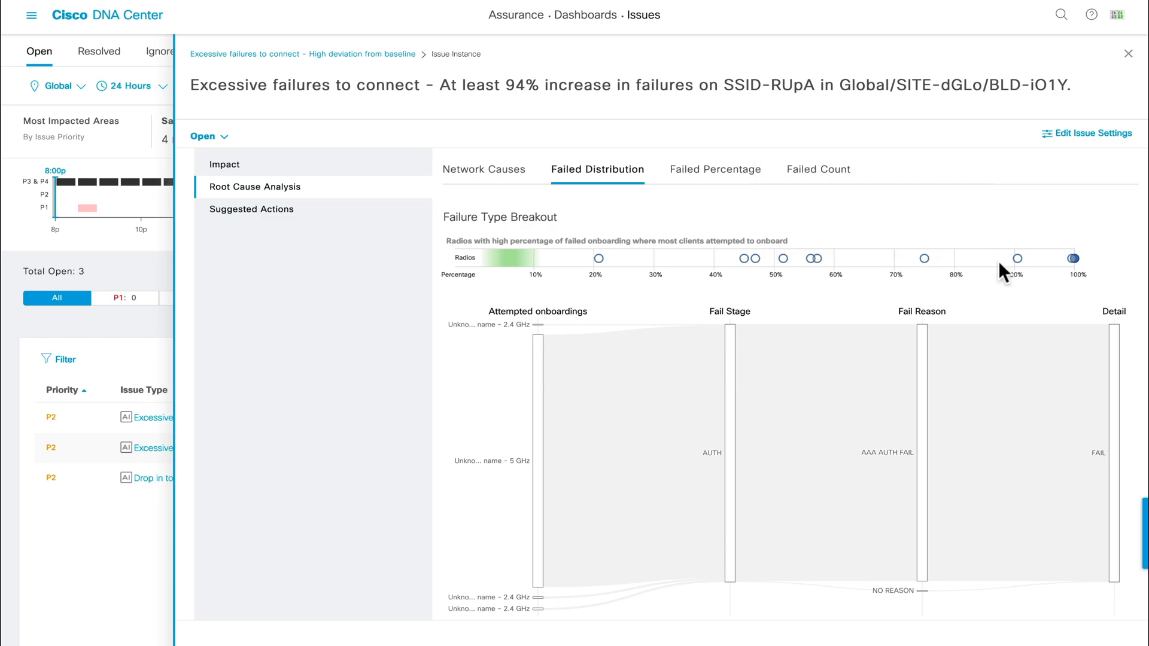
mouse_move(1070, 258)
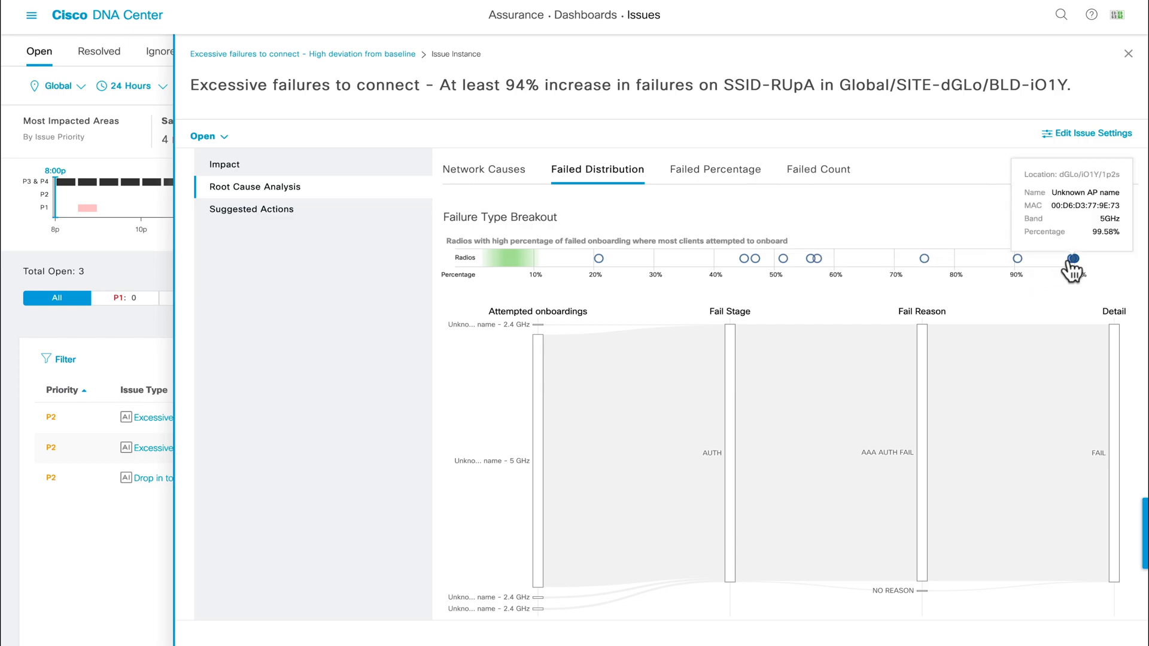
mouse_move(1033, 270)
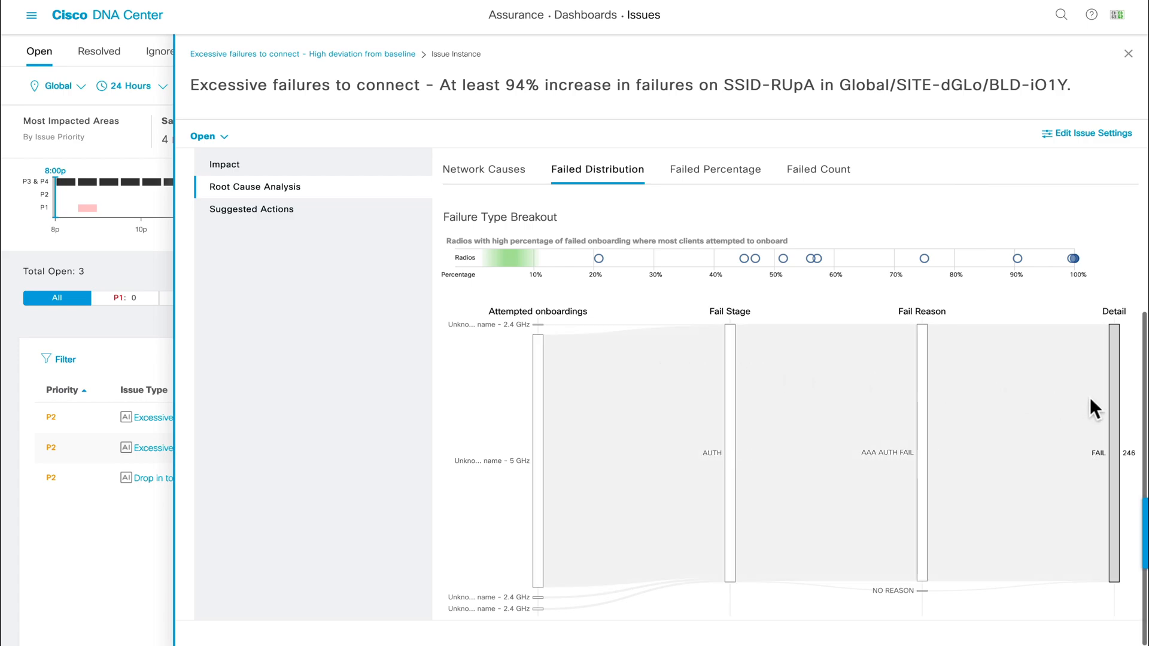
mouse_move(543, 460)
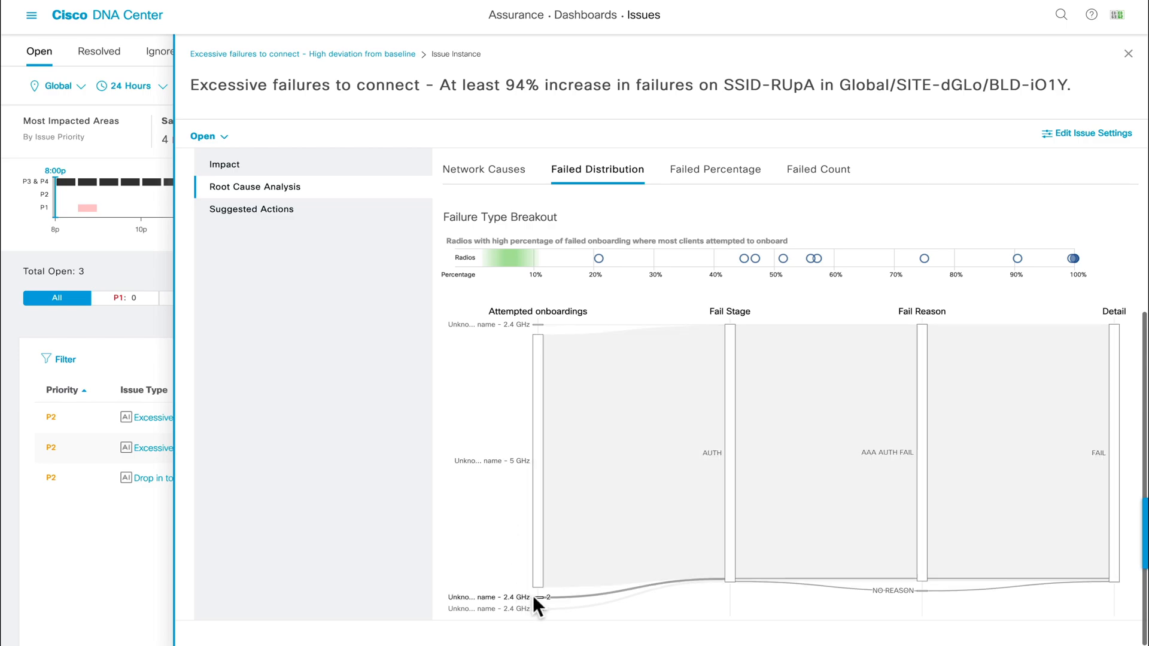
mouse_move(687, 227)
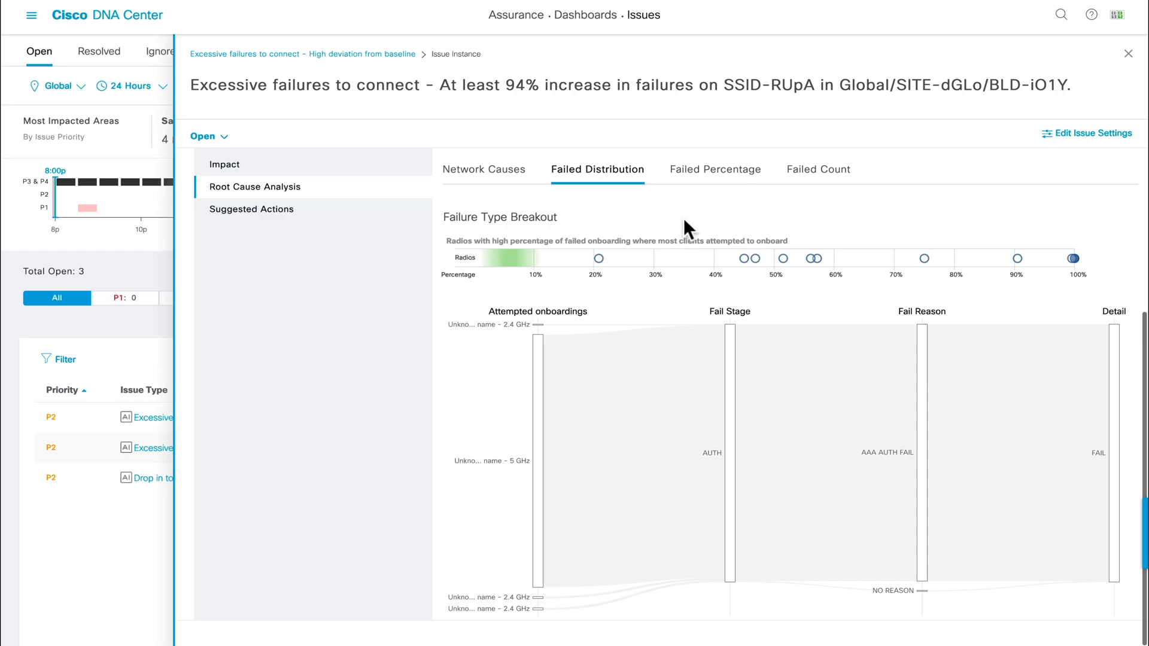
Chart per-radio failed onboarding percentage, successes, duration and client counts over time.
click(713, 169)
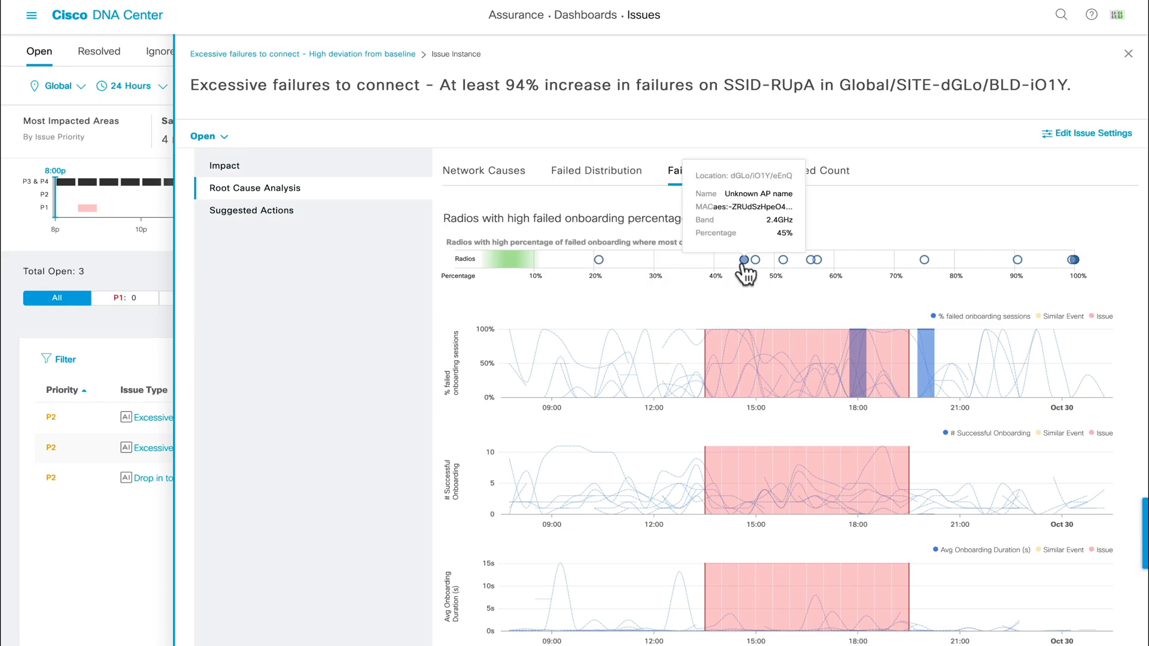
mouse_move(784, 260)
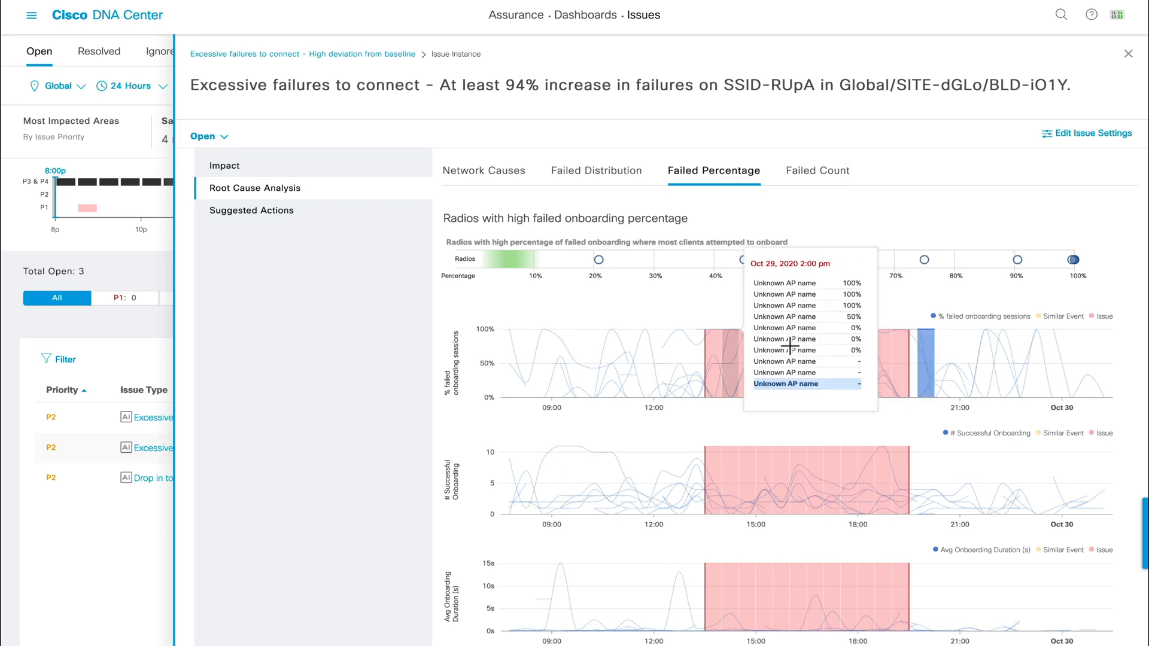
scroll(down, 3)
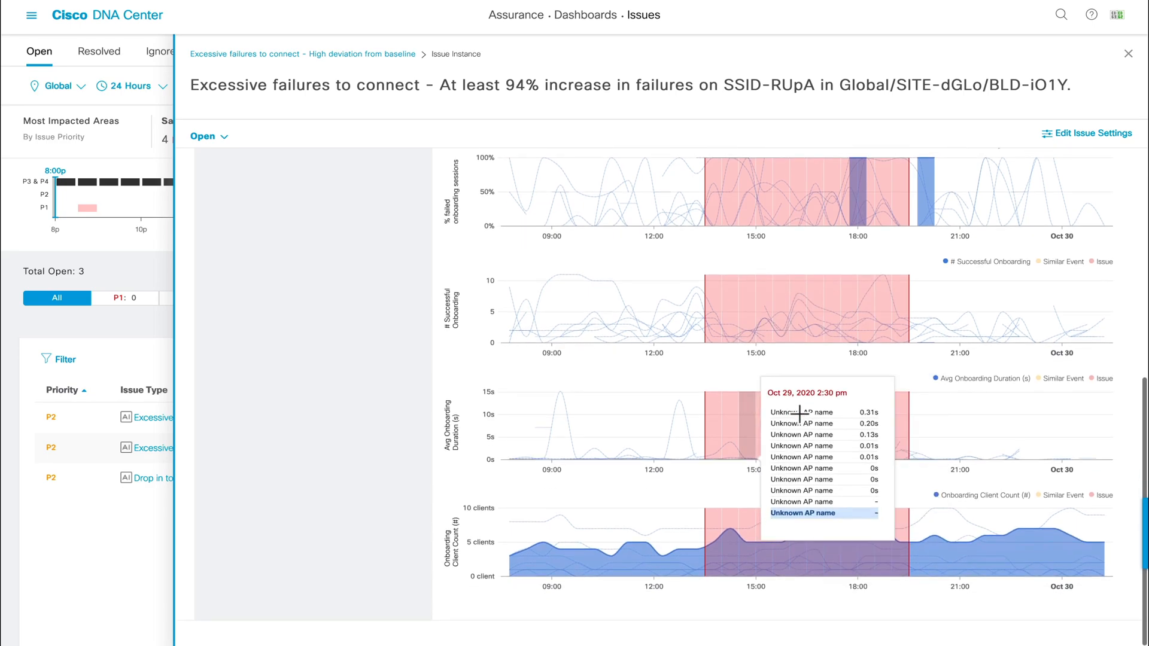
mouse_move(801, 517)
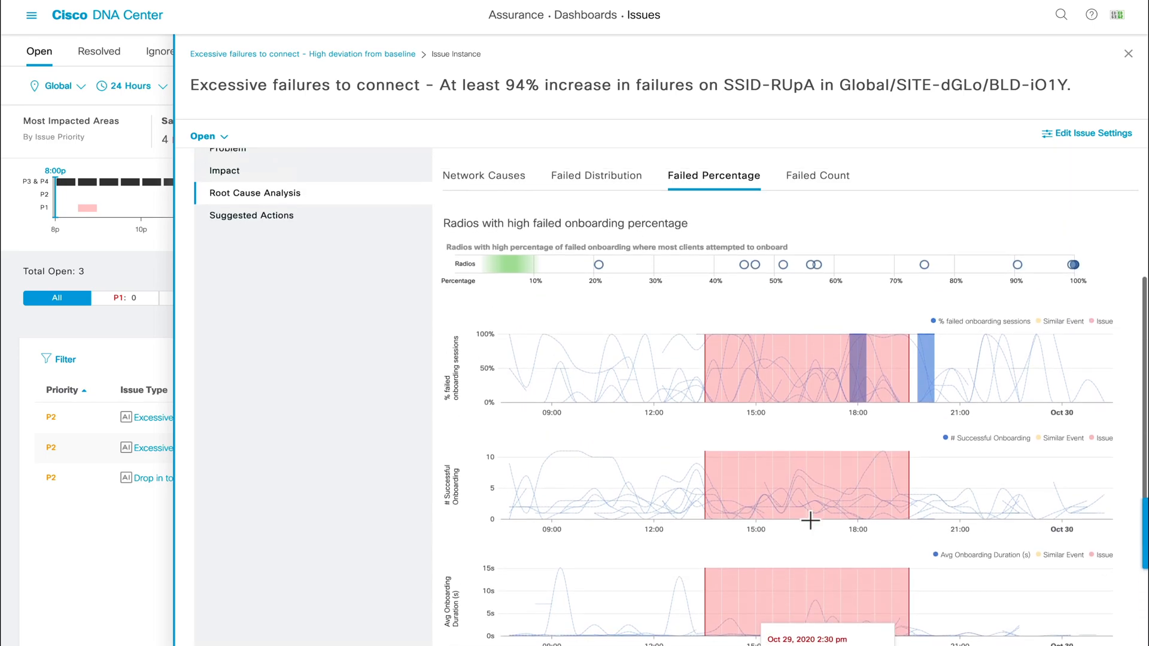
mouse_move(817, 269)
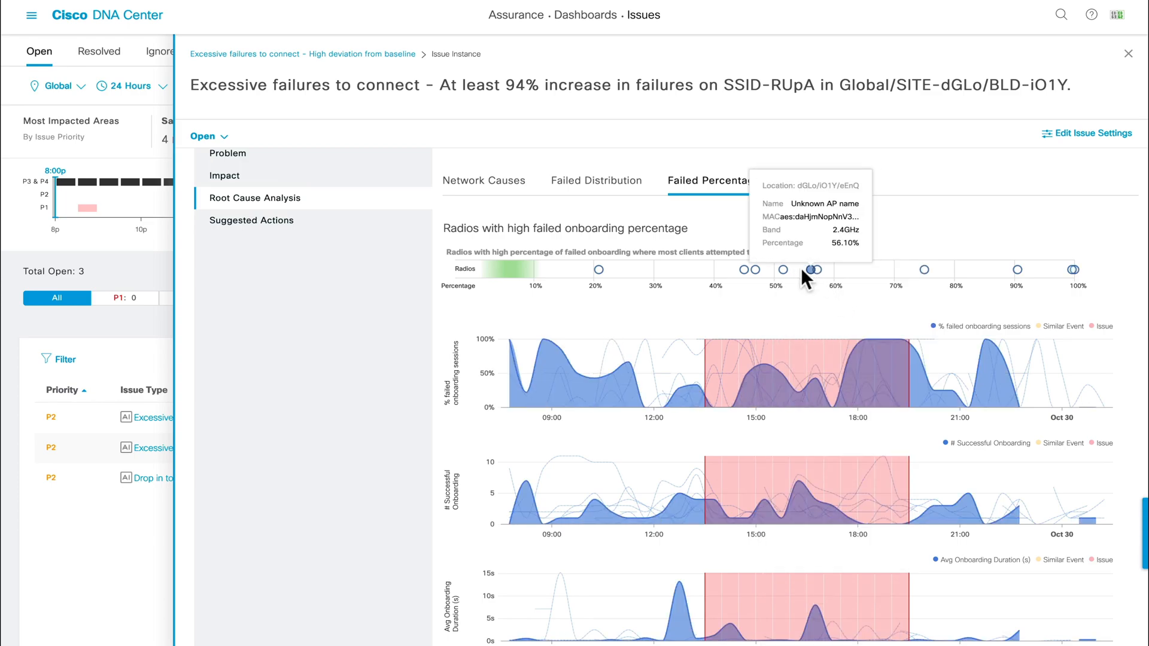
mouse_move(766, 270)
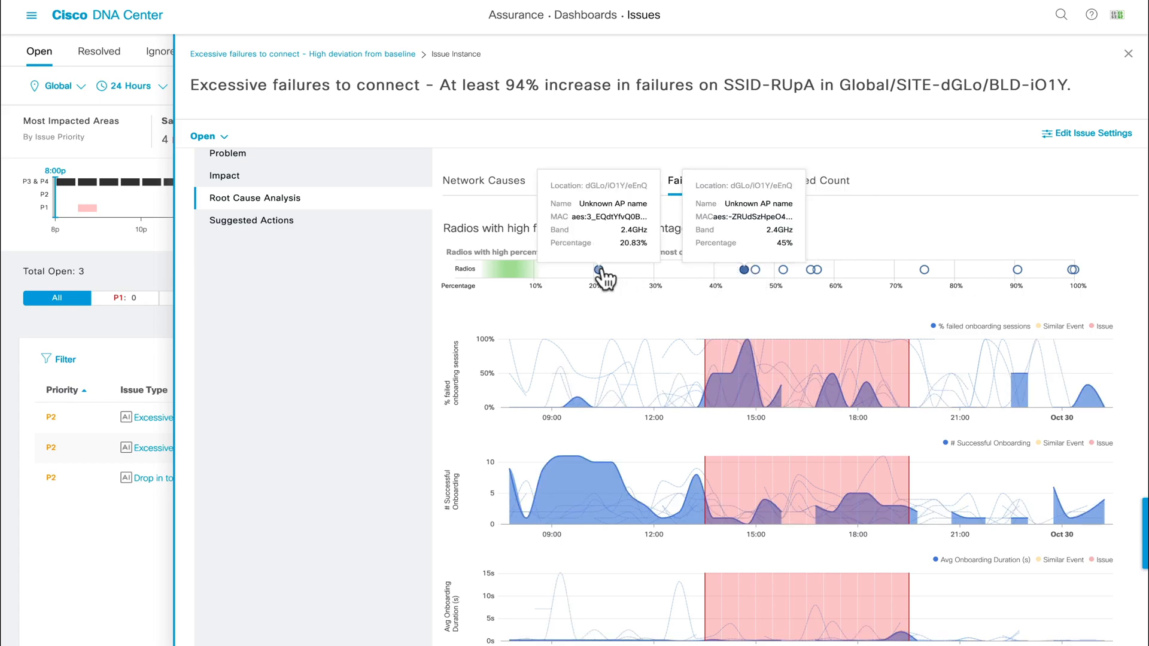
mouse_move(810, 231)
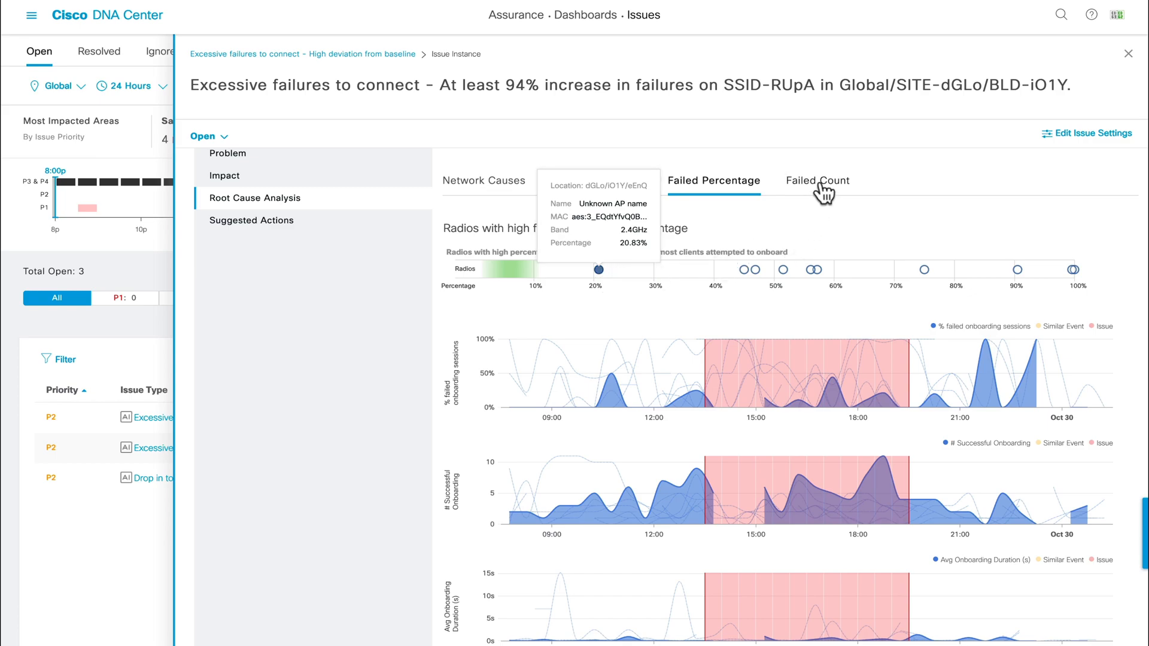
Chart radios by onboarding failure count, failed onboardings and average failed duration.
click(817, 181)
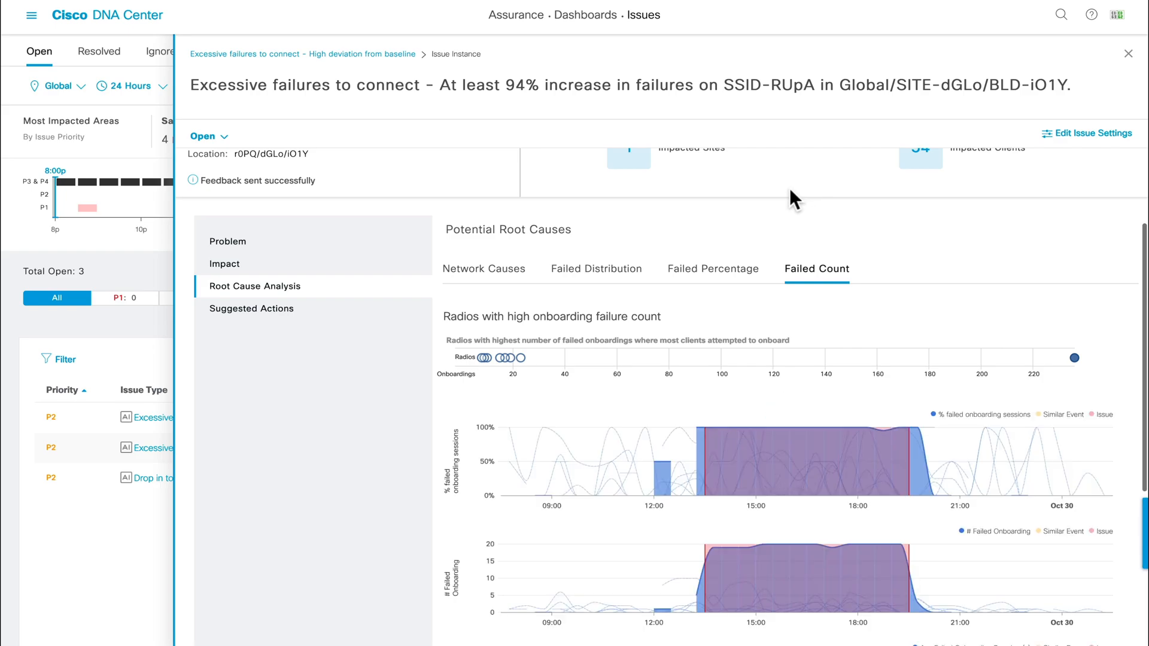
scroll(down, 3)
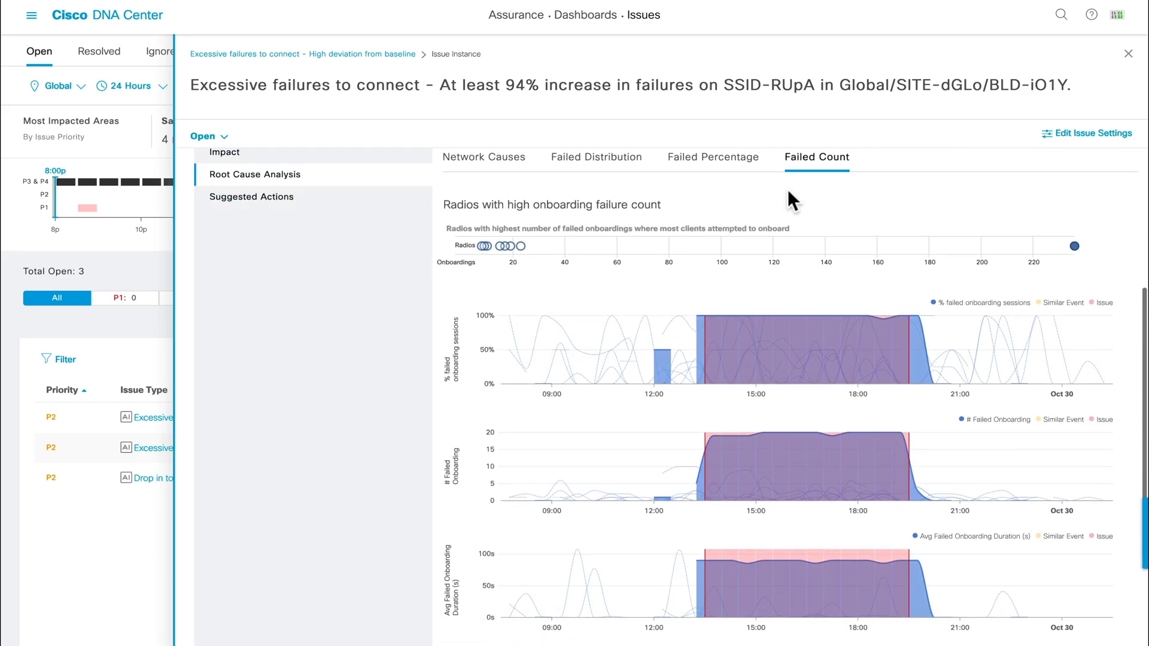
mouse_move(767, 208)
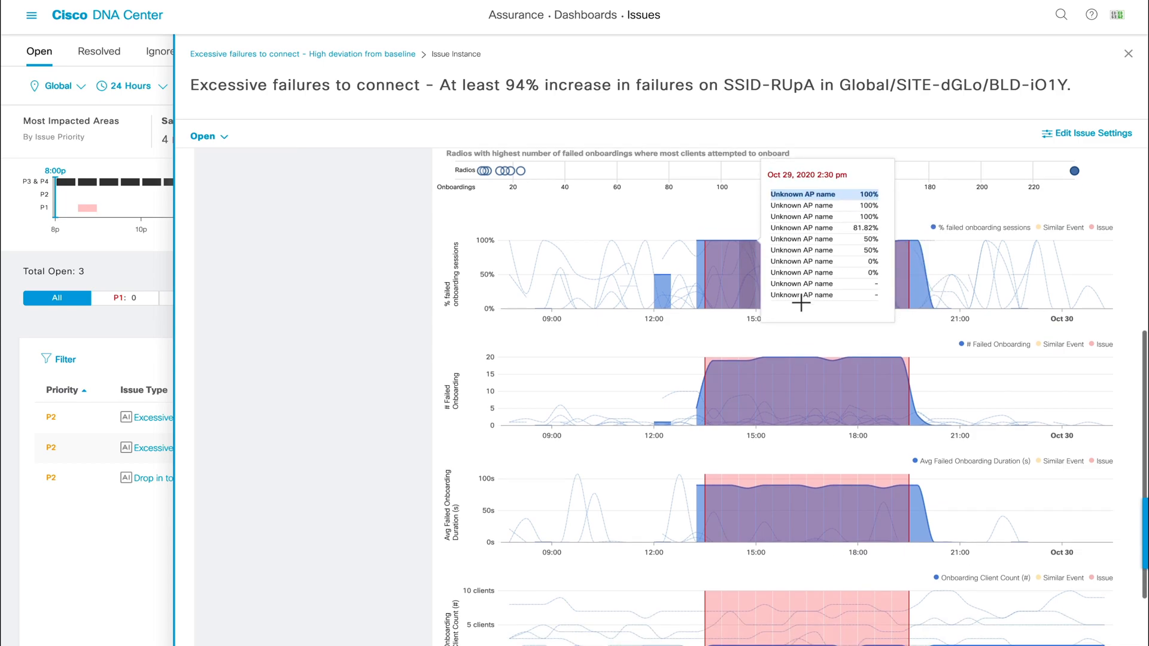
scroll(down, 3)
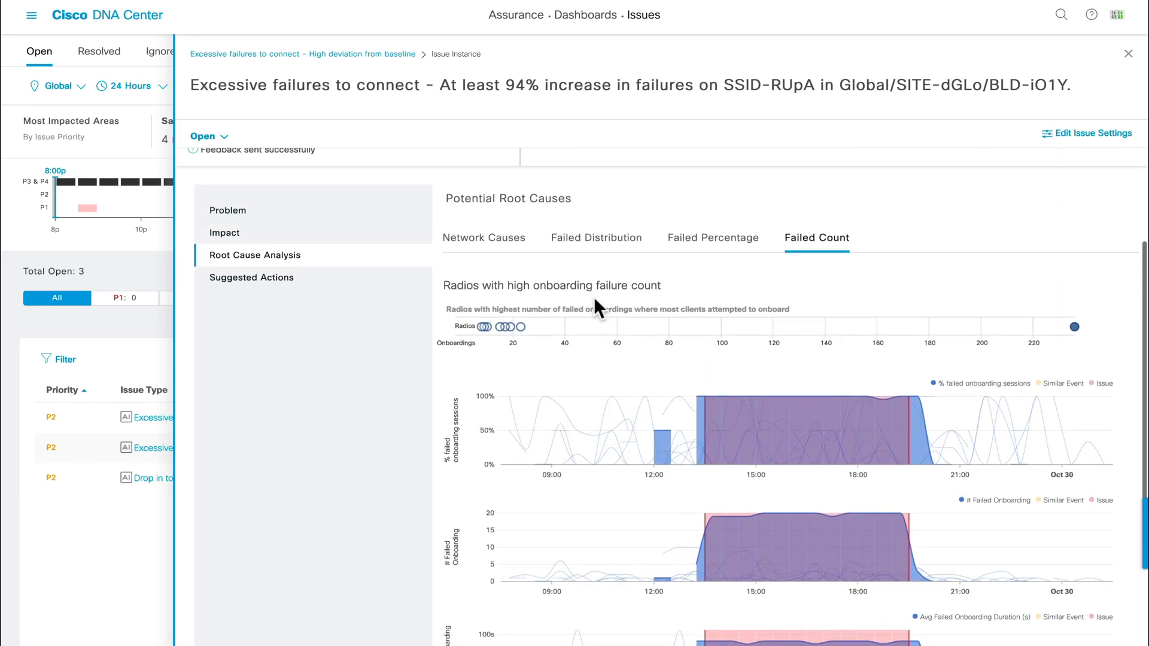
mouse_move(393, 284)
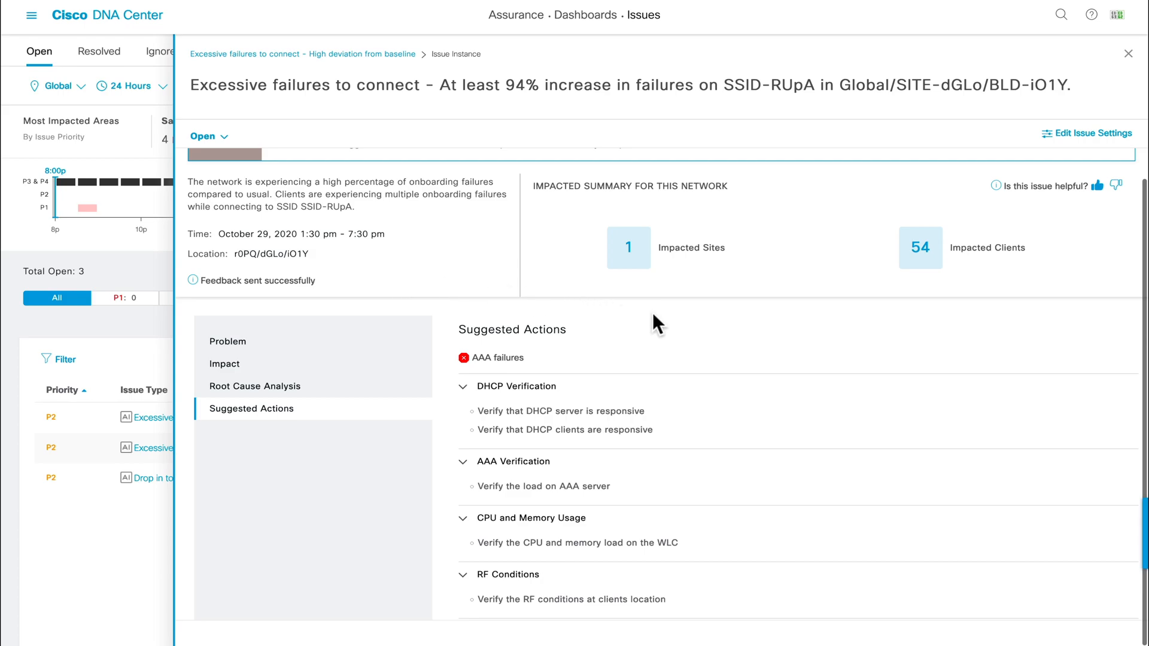
mouse_move(697, 435)
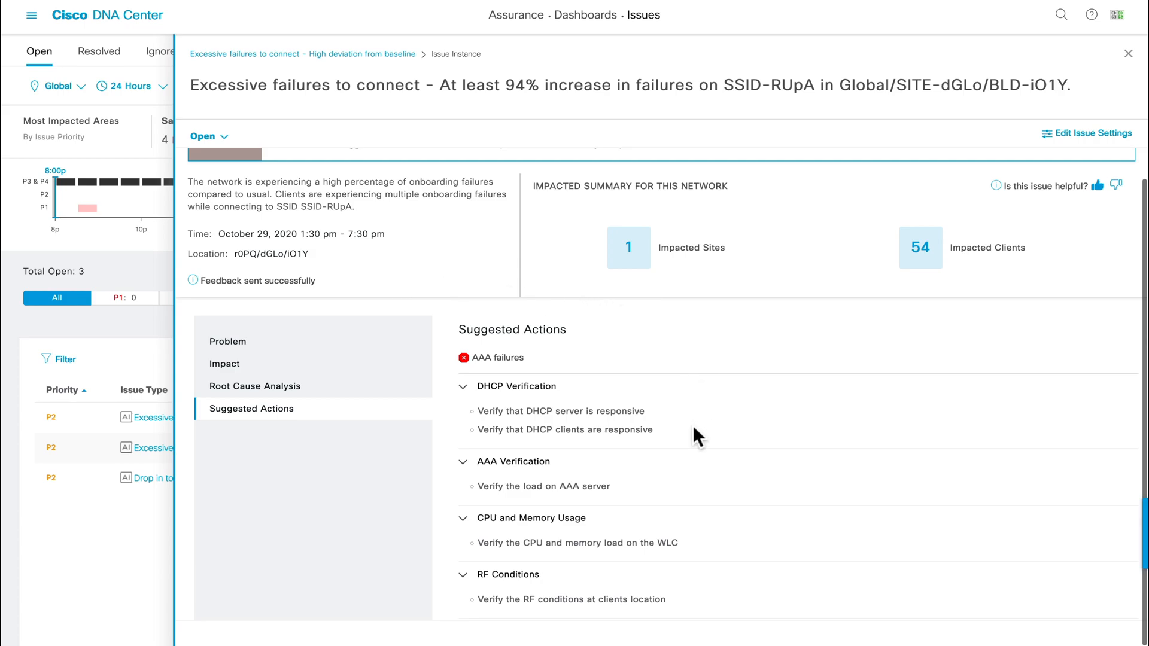
mouse_move(618, 502)
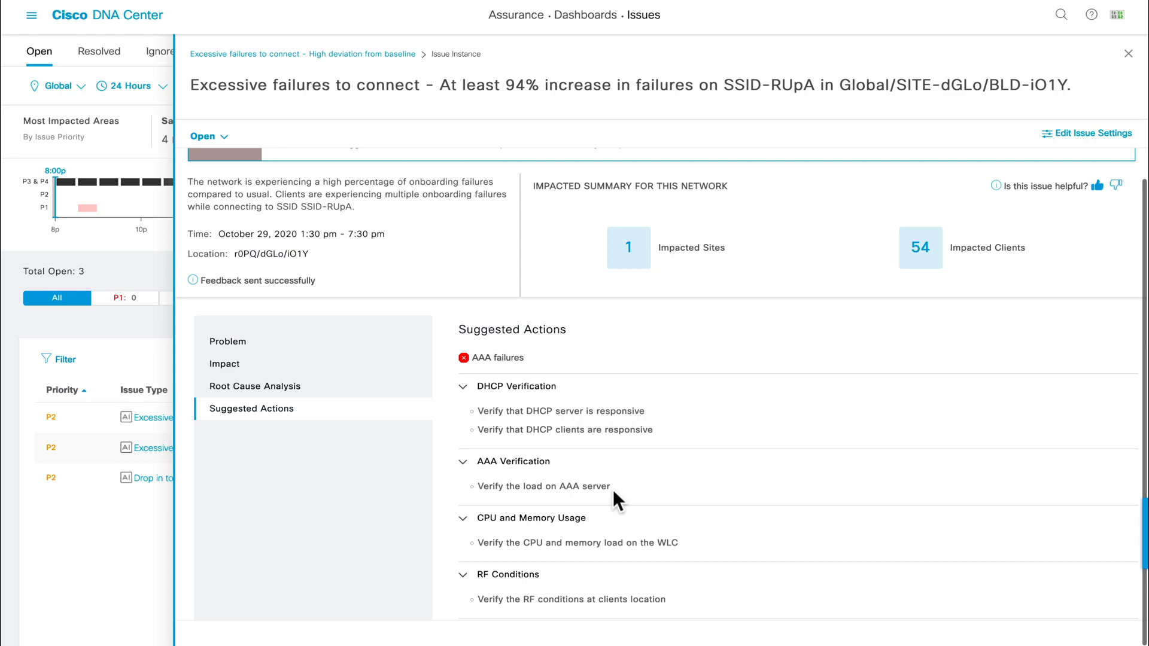